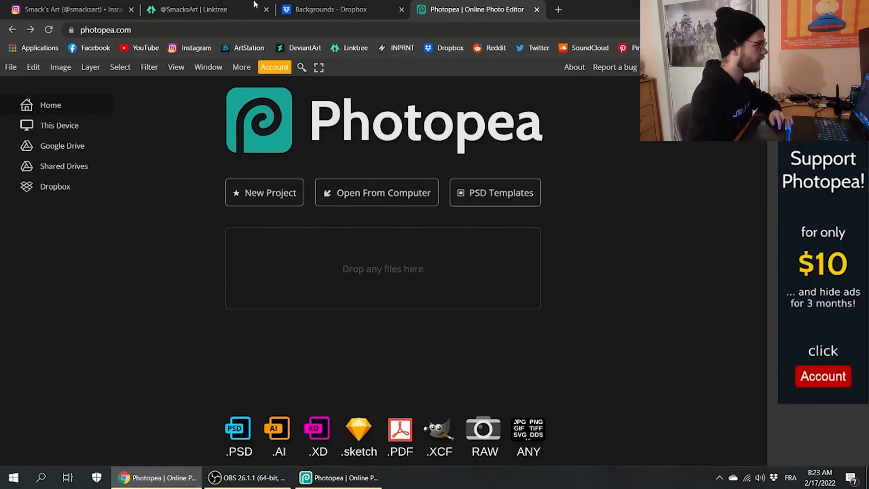
- From the artist's Instagram bio, open the SmacksArt linktr.ee page
{"action": "left_click", "coordinate": [67, 10]}
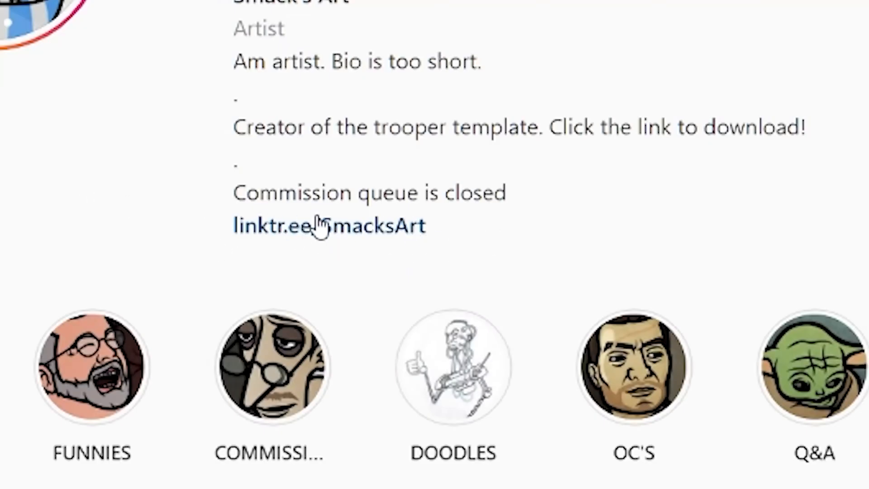
{"action": "left_click", "coordinate": [328, 227]}
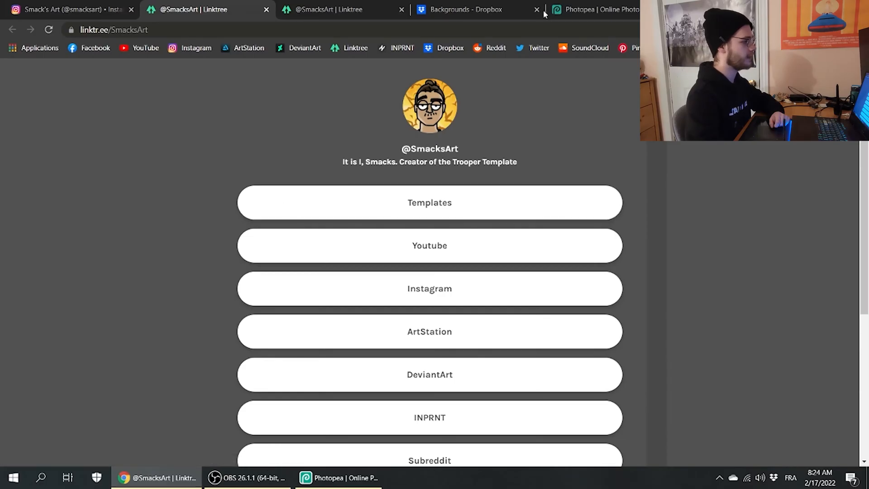
- Close the old Dropbox Backgrounds tab and follow Linktree's Templates link to Dropbox
{"action": "left_click", "coordinate": [536, 10]}
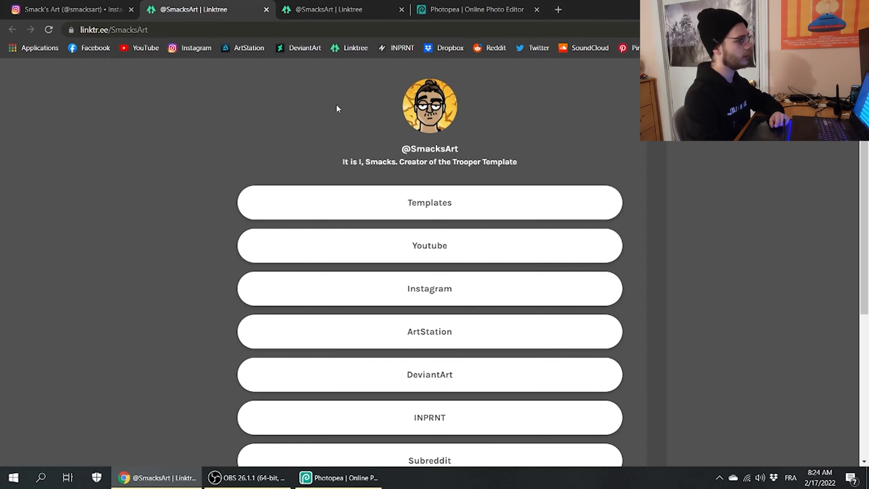
{"action": "mouse_move", "coordinate": [429, 203]}
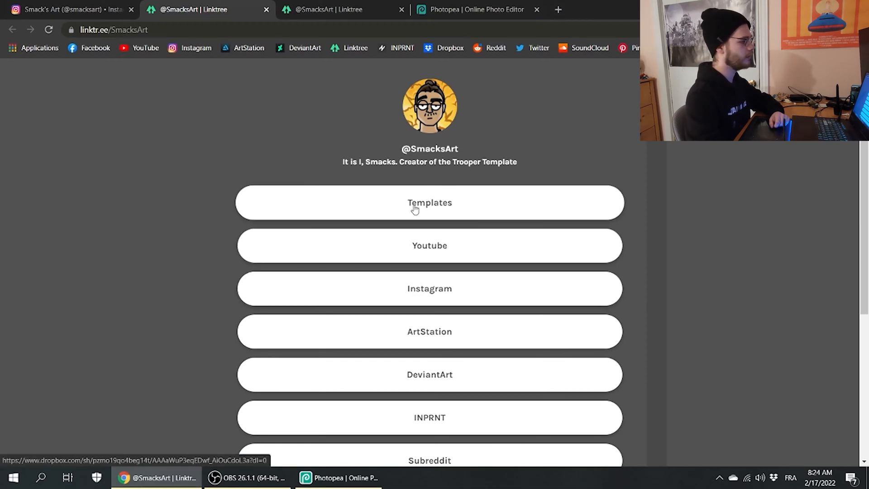
{"action": "left_click", "coordinate": [429, 202]}
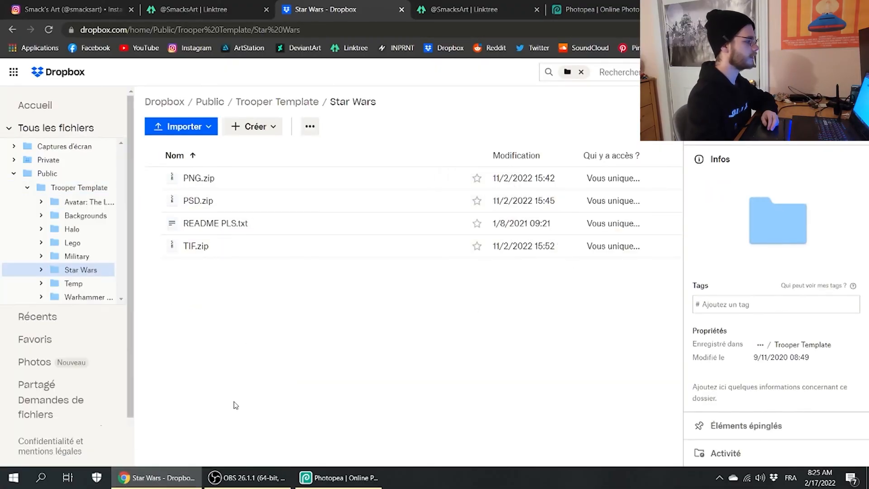
{"action": "mouse_move", "coordinate": [236, 279]}
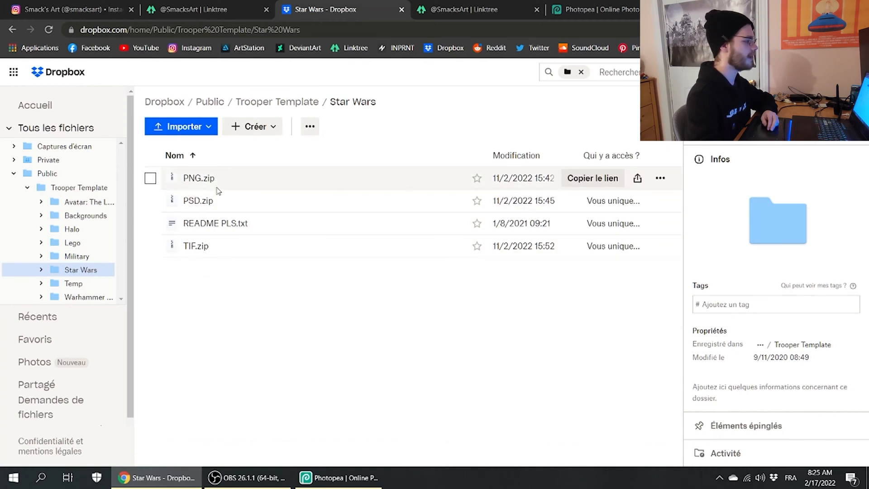
{"action": "left_click", "coordinate": [151, 200]}
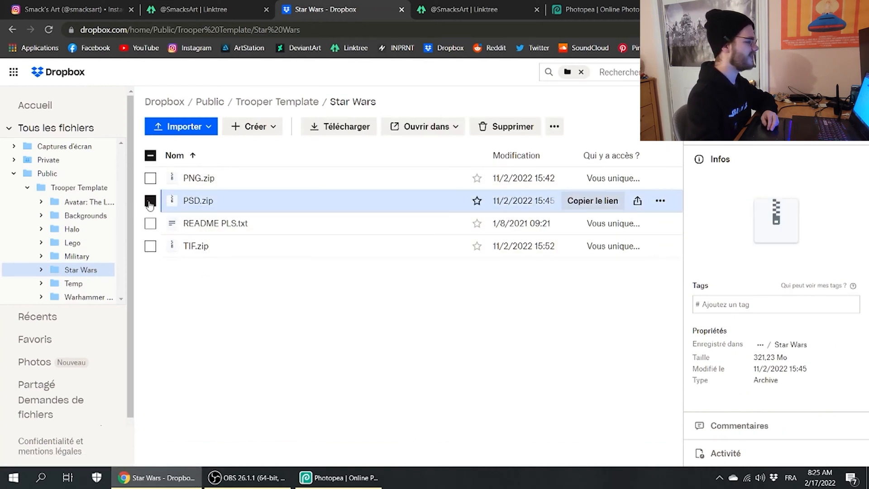
{"action": "left_click", "coordinate": [150, 201]}
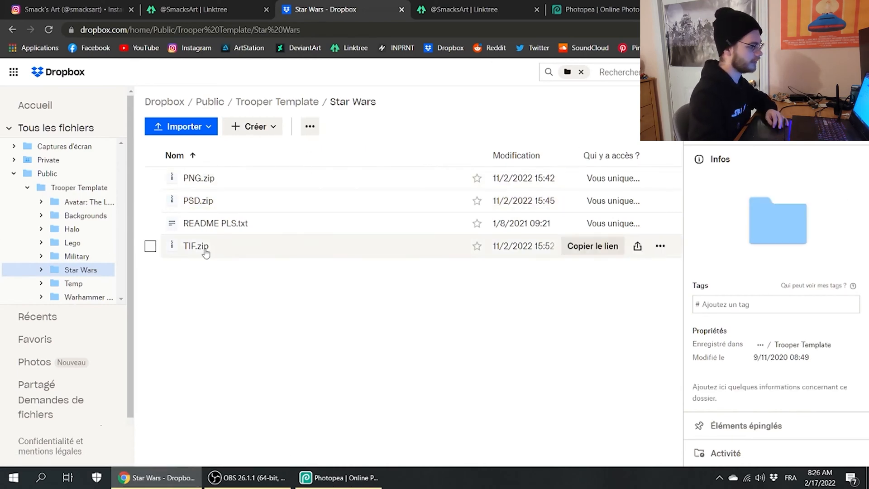
{"action": "mouse_move", "coordinate": [198, 200]}
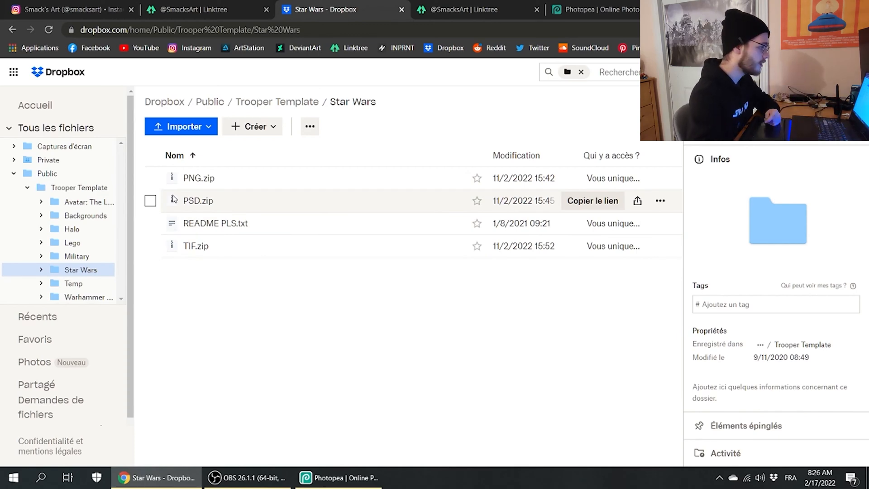
{"action": "left_click", "coordinate": [150, 200]}
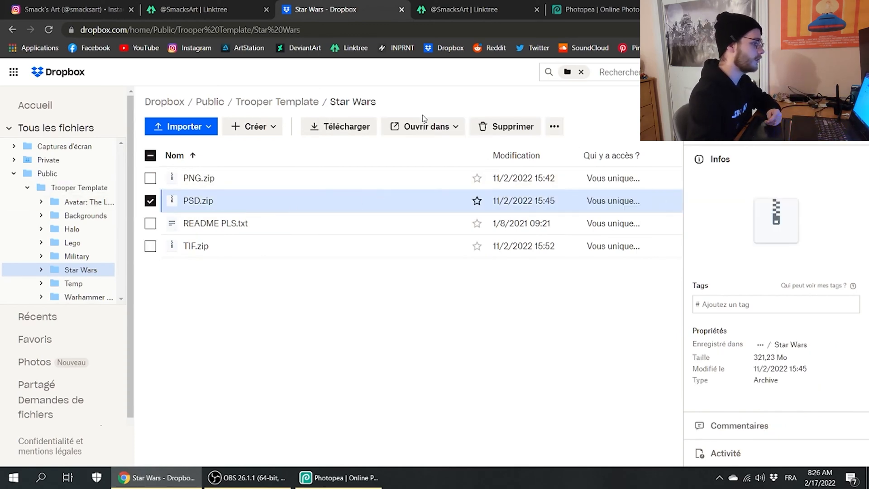
{"action": "mouse_move", "coordinate": [197, 201]}
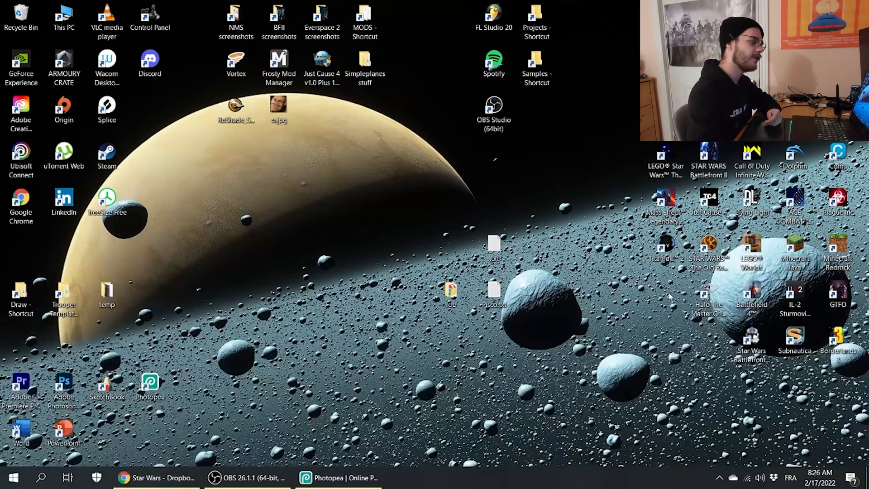
{"action": "mouse_move", "coordinate": [452, 339]}
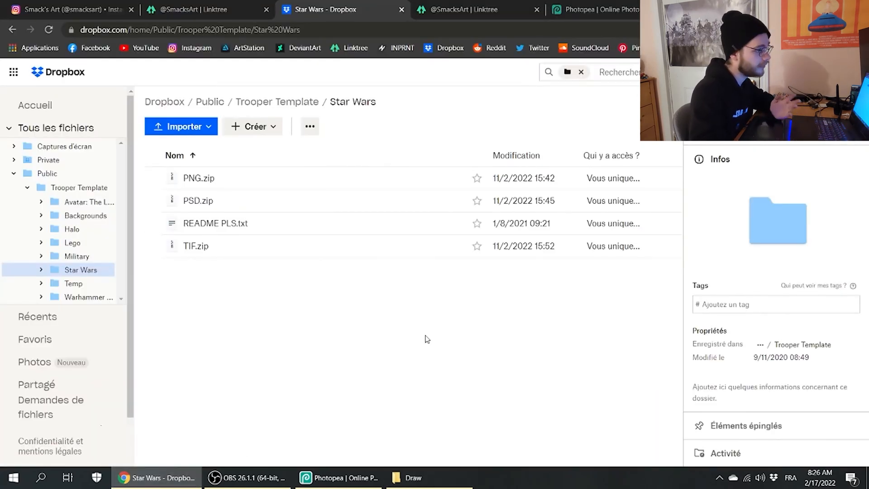
- Clear the Draw folder from the desktop and launch the standalone Photopea app
{"action": "left_click", "coordinate": [592, 9]}
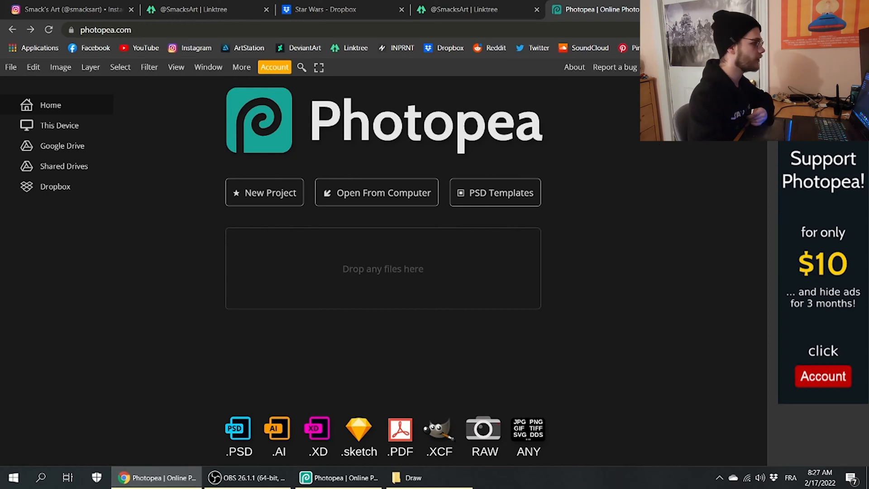
{"action": "left_click", "coordinate": [412, 477]}
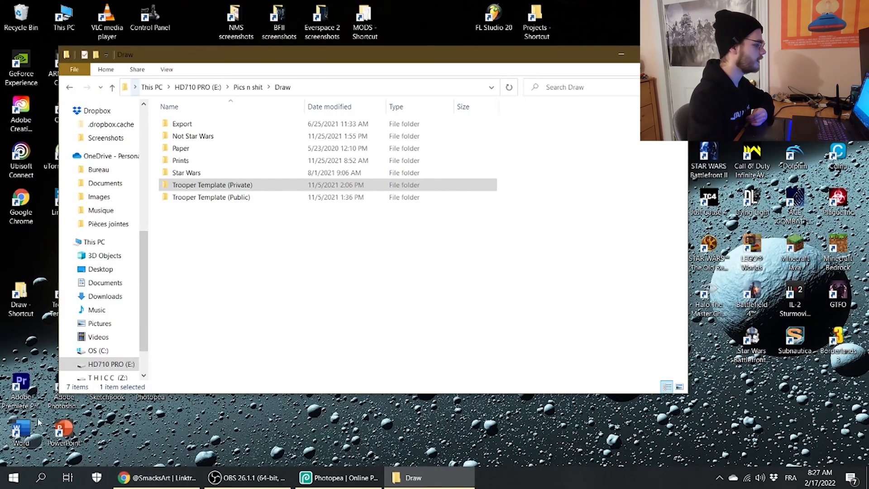
{"action": "left_click", "coordinate": [621, 54]}
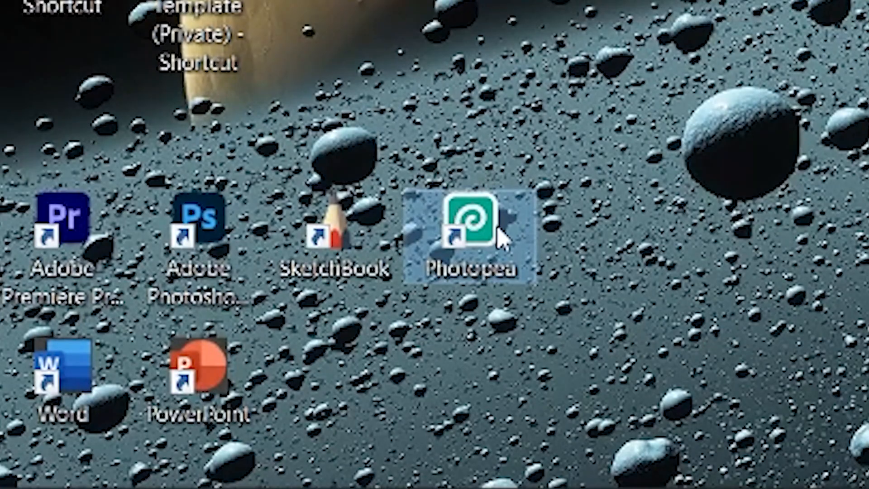
{"action": "double_click", "coordinate": [468, 218]}
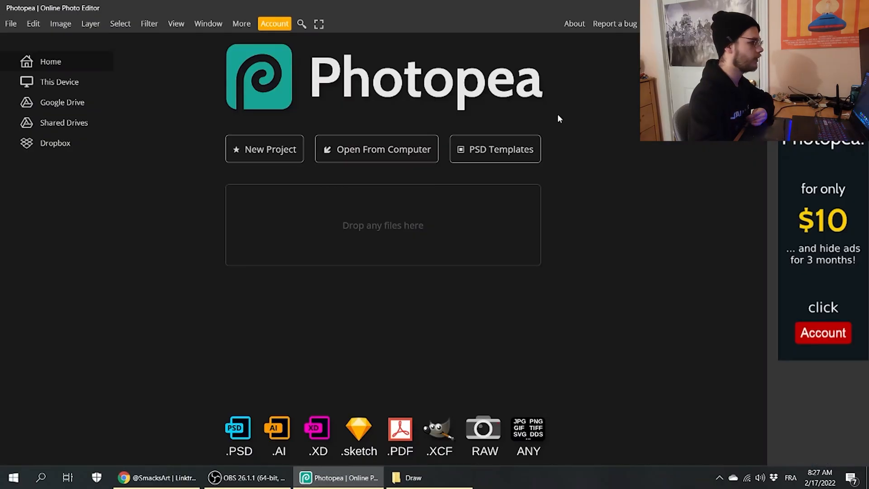
{"action": "mouse_move", "coordinate": [501, 171]}
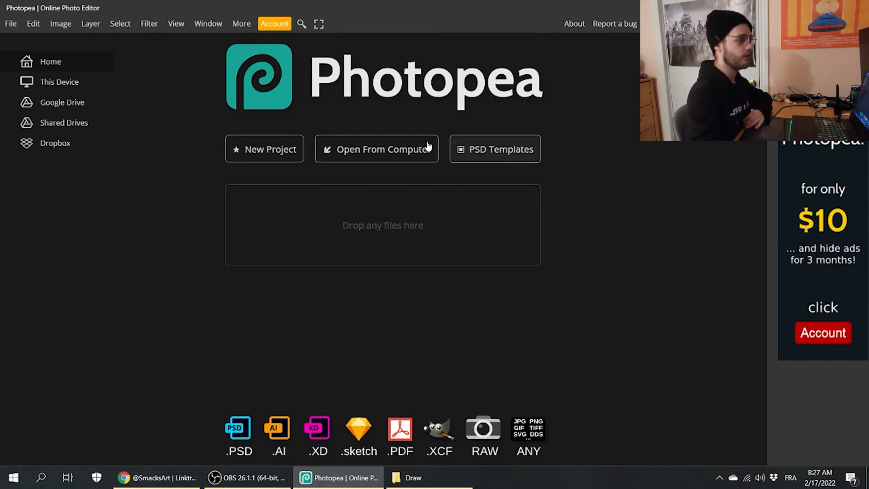
{"action": "mouse_move", "coordinate": [368, 160]}
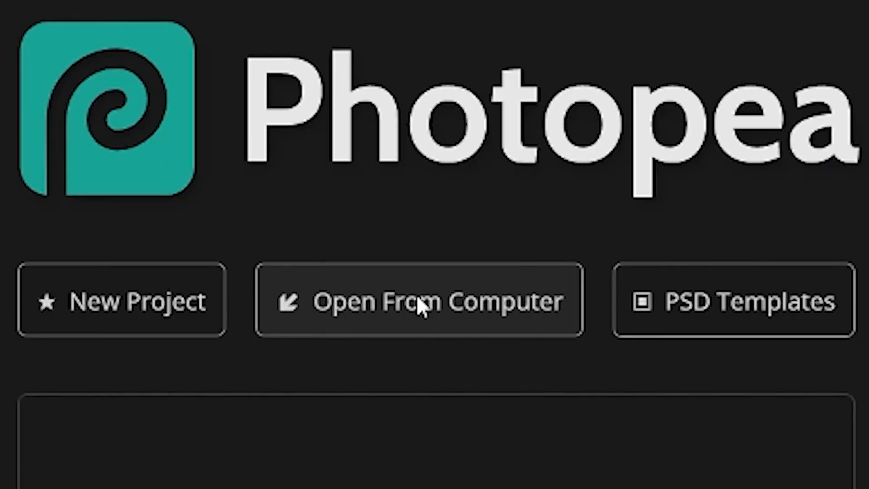
- Open the Phase 2 Clone Wars trooper PSD from the computer
{"action": "left_click", "coordinate": [419, 301]}
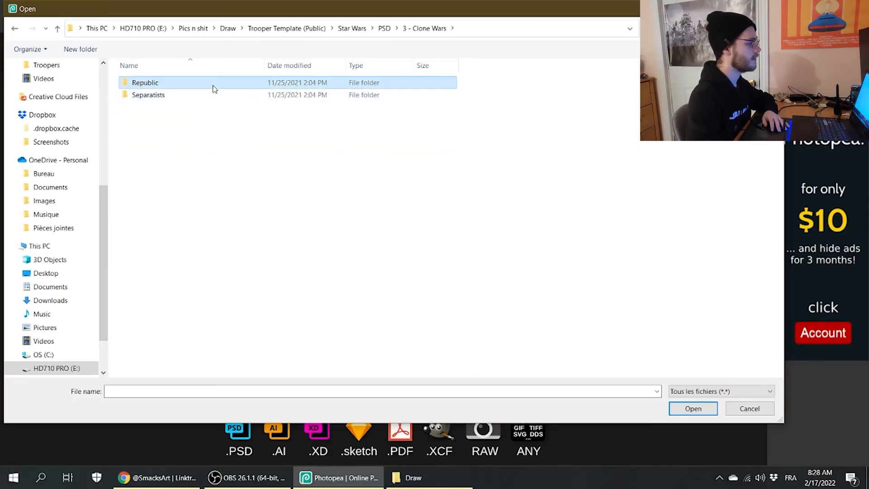
{"action": "left_click", "coordinate": [748, 409]}
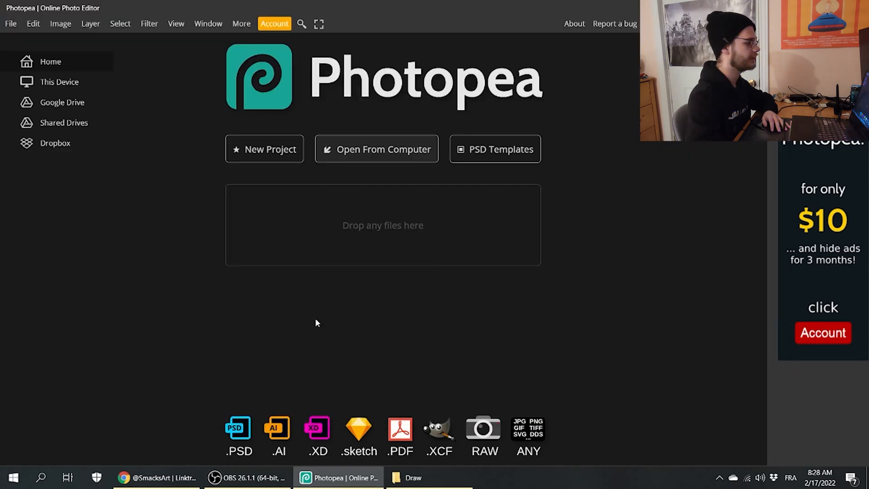
{"action": "left_click", "coordinate": [383, 148]}
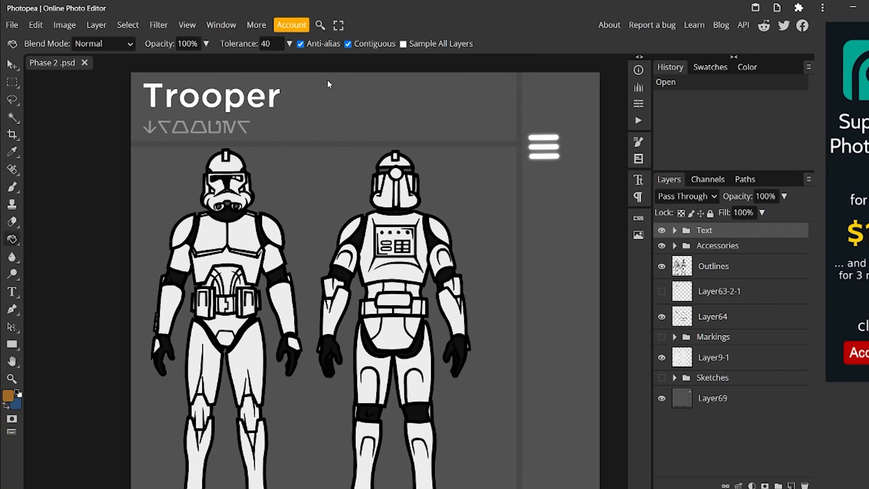
{"action": "mouse_move", "coordinate": [92, 133]}
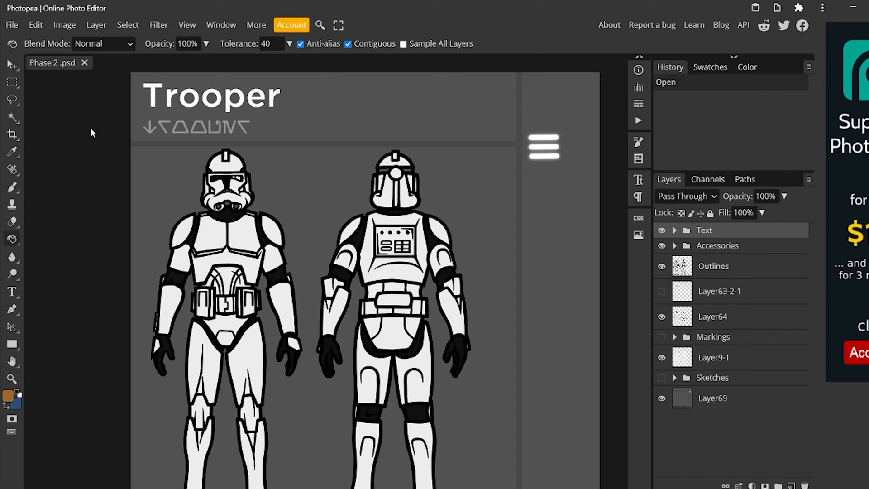
{"action": "mouse_move", "coordinate": [39, 87]}
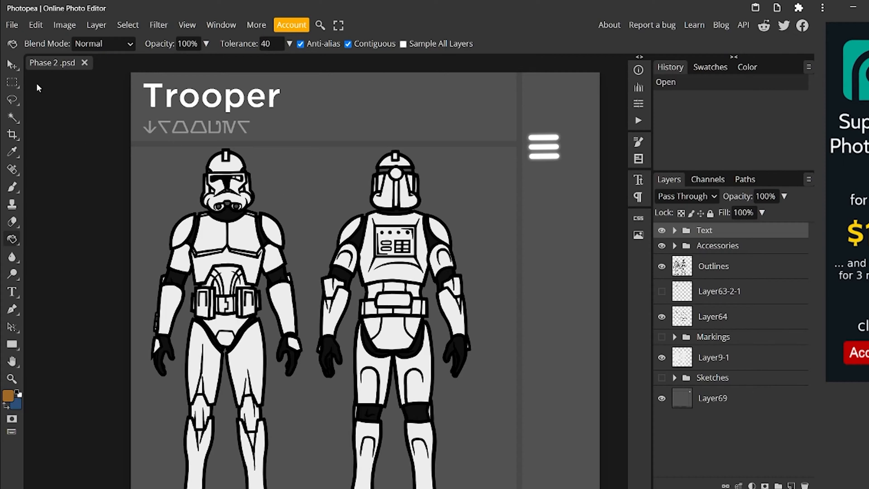
{"action": "mouse_move", "coordinate": [533, 294]}
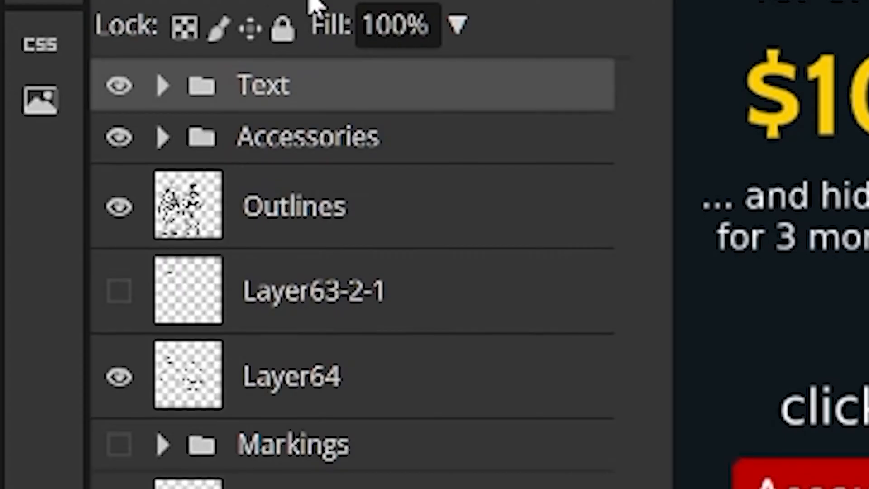
- Scroll to the top of the Phase 2 layer stack and expand the Text group
{"action": "scroll", "scroll_direction": "down", "scroll_amount": 3}
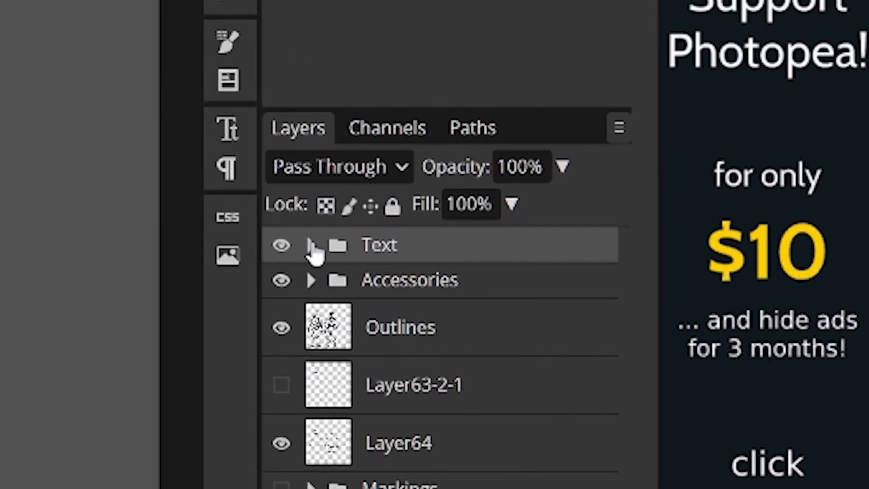
{"action": "left_click", "coordinate": [311, 245]}
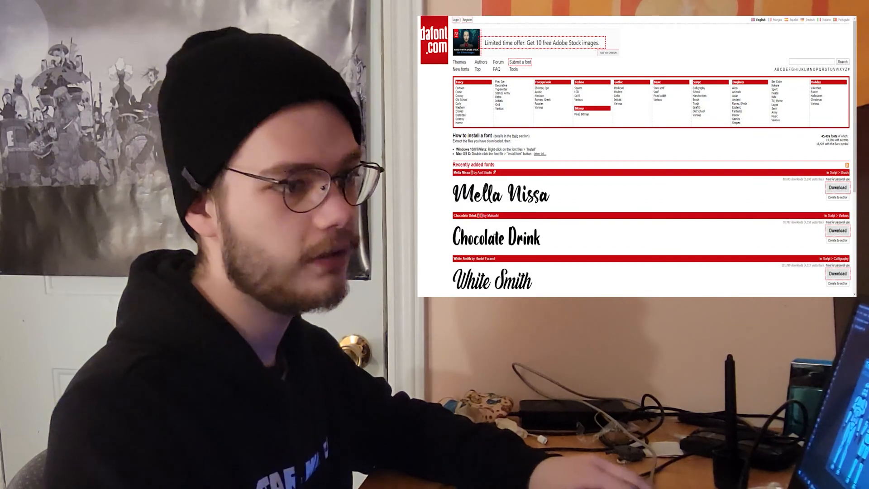
{"action": "left_click", "coordinate": [339, 477]}
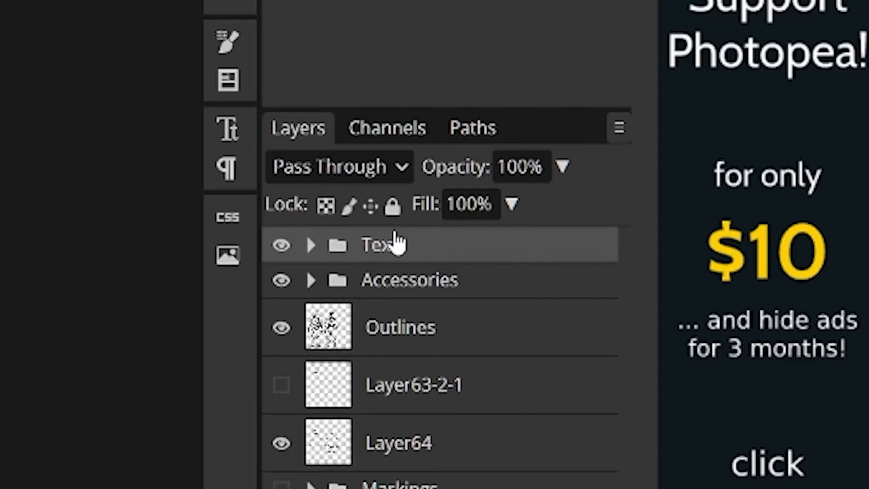
{"action": "left_click", "coordinate": [409, 280]}
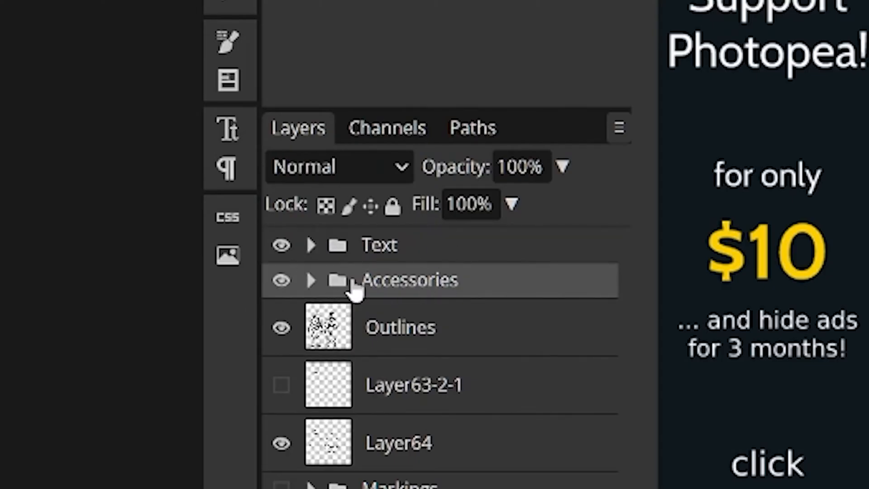
{"action": "mouse_move", "coordinate": [343, 291]}
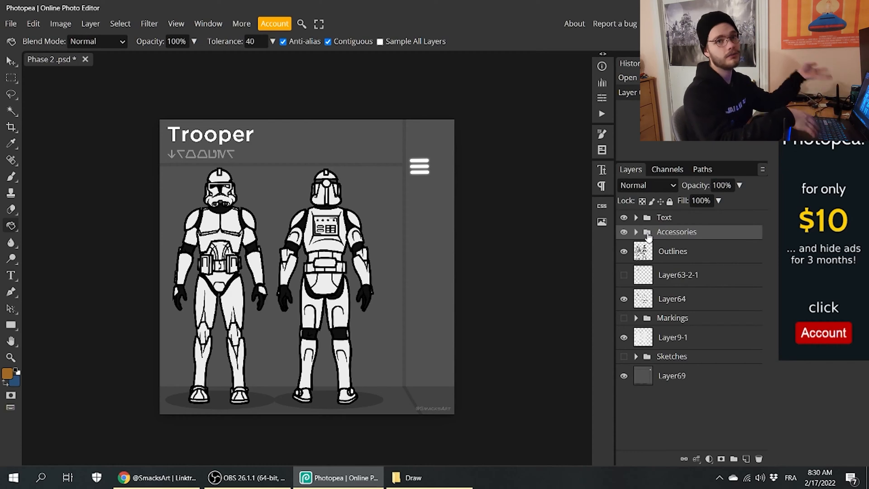
{"action": "mouse_move", "coordinate": [708, 252]}
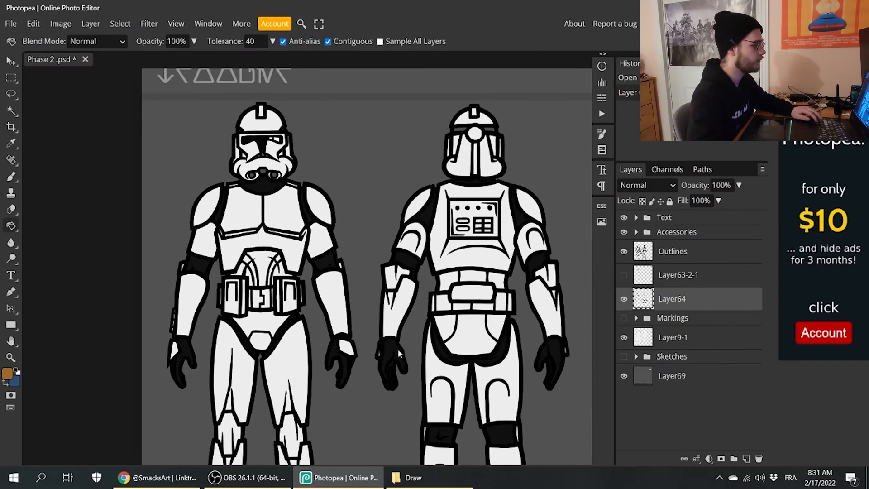
{"action": "mouse_move", "coordinate": [250, 206]}
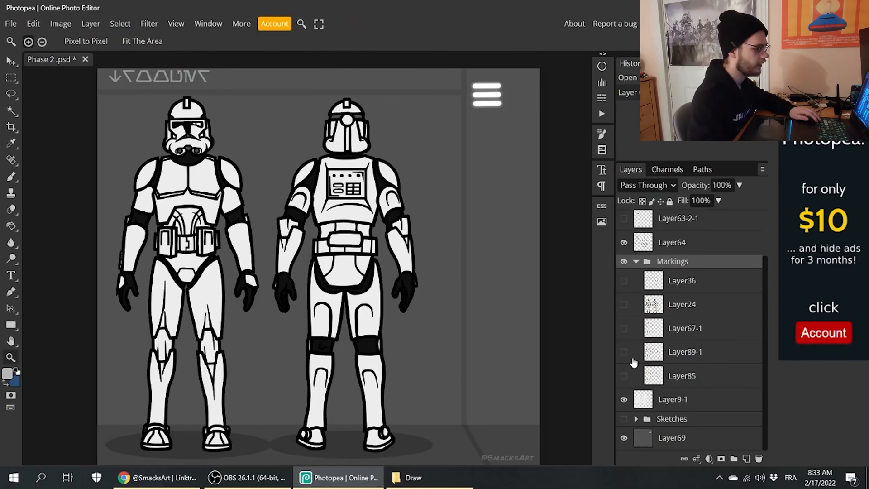
{"action": "mouse_move", "coordinate": [637, 331]}
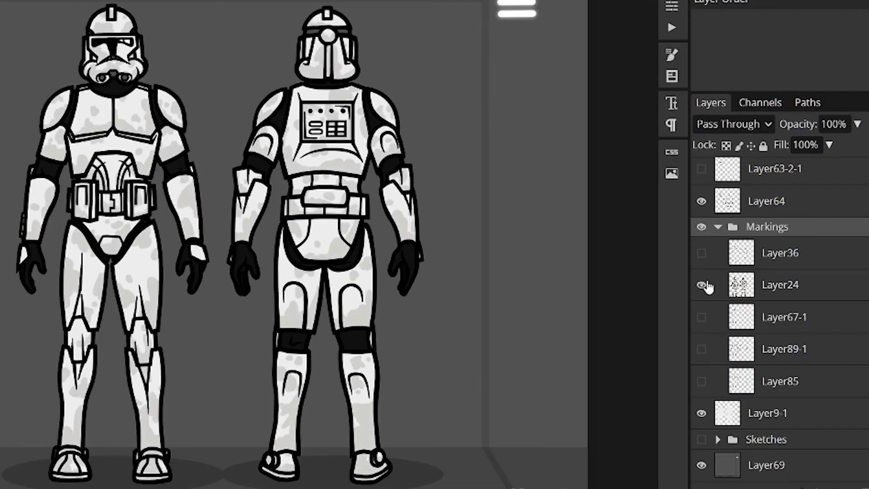
{"action": "left_click", "coordinate": [701, 252]}
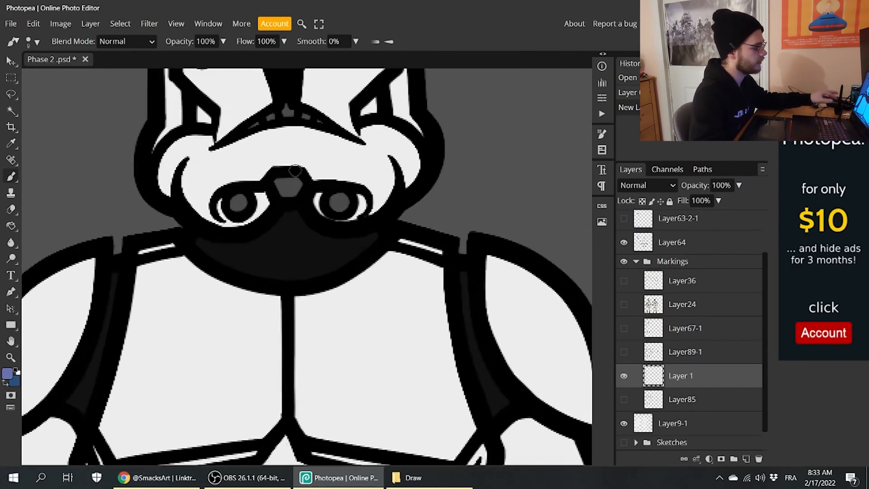
{"action": "mouse_move", "coordinate": [313, 275]}
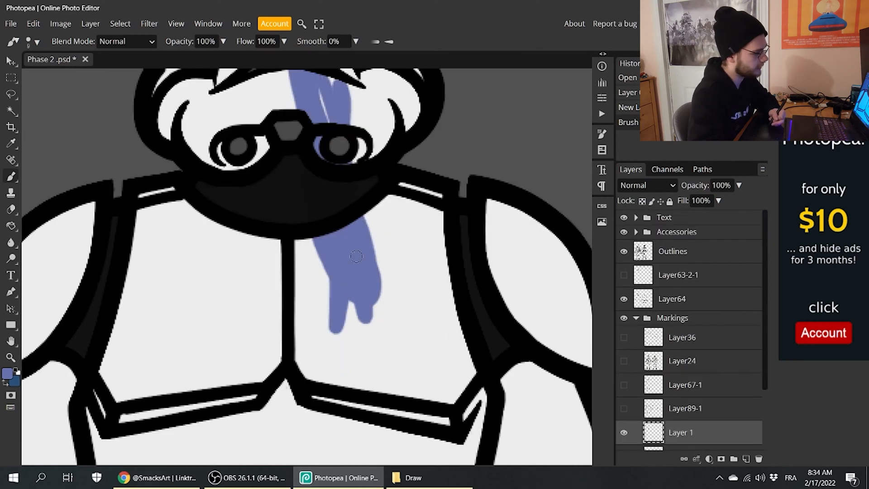
{"action": "scroll", "scroll_direction": "down", "scroll_amount": 3}
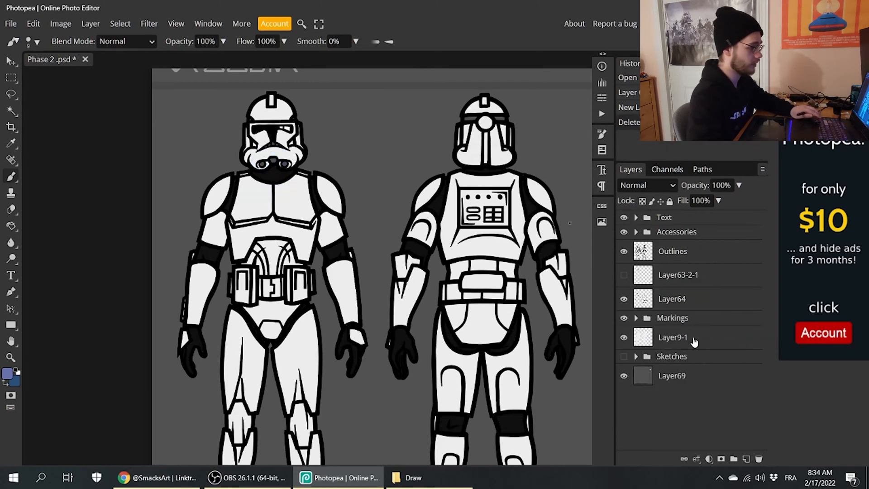
- Select Layer9-1 and paint-bucket two armour sections with dark grey #252525
{"action": "left_click", "coordinate": [671, 336]}
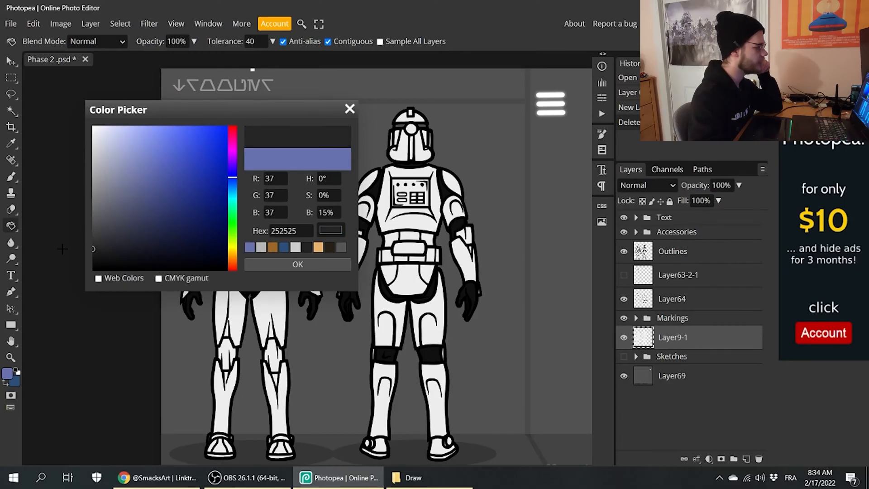
{"action": "left_click", "coordinate": [349, 107]}
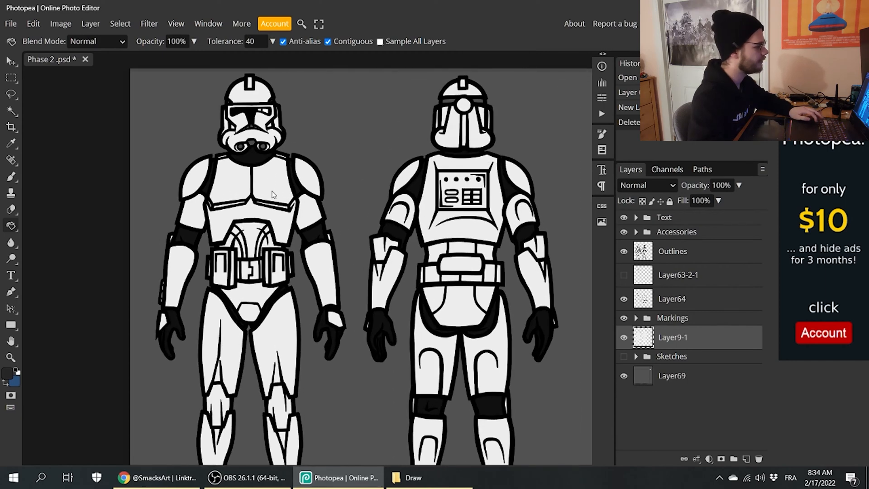
{"action": "left_click", "coordinate": [475, 221]}
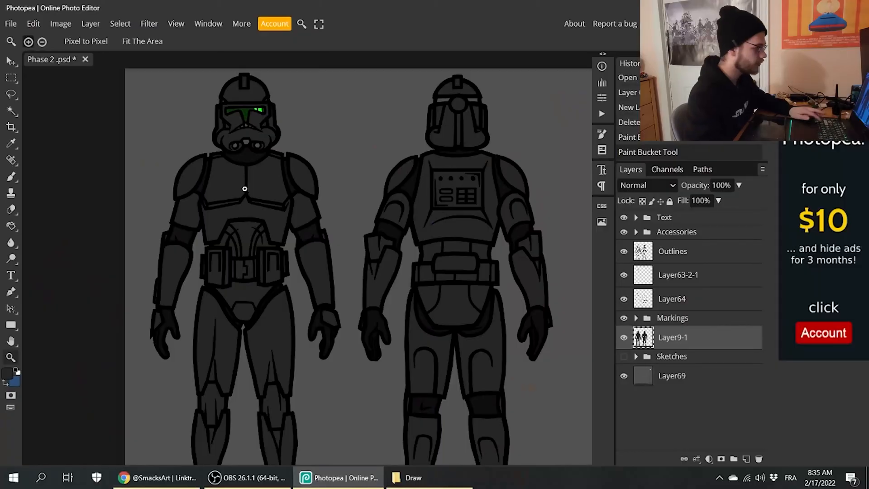
{"action": "left_click", "coordinate": [623, 274]}
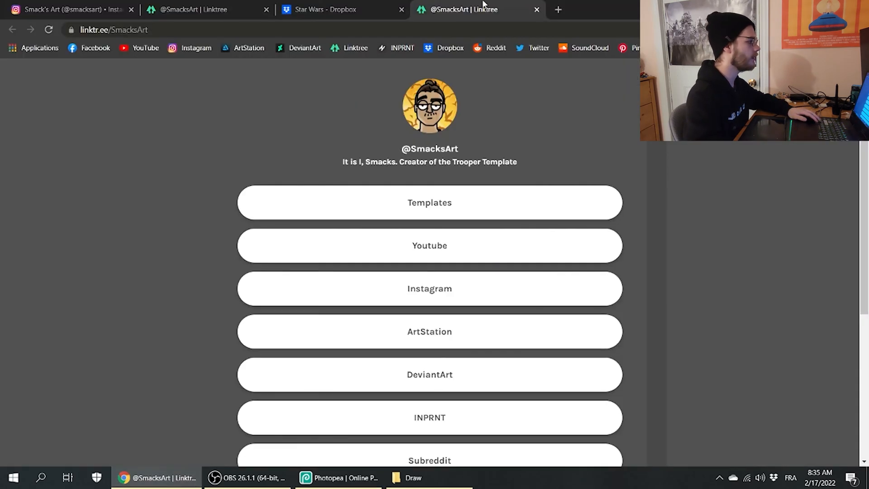
- Browse Dropbox's Trooper Template Backgrounds folder, then return to Photopea
{"action": "left_click", "coordinate": [333, 9]}
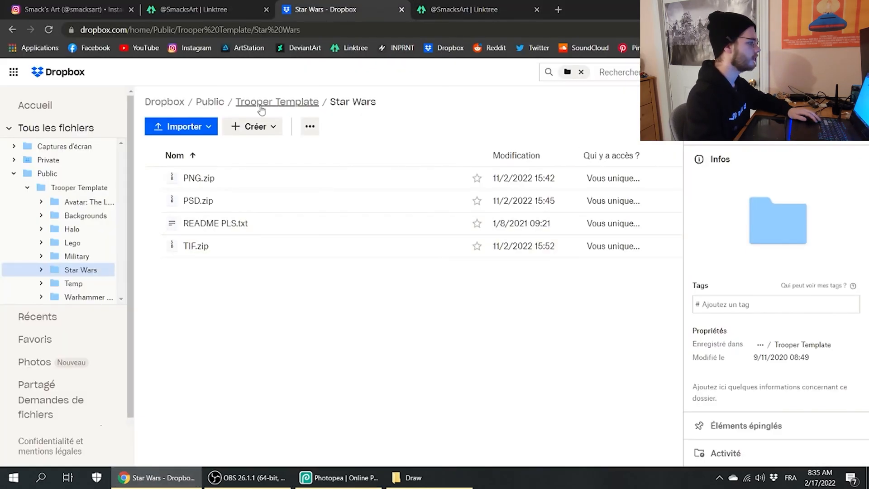
{"action": "left_click", "coordinate": [85, 215]}
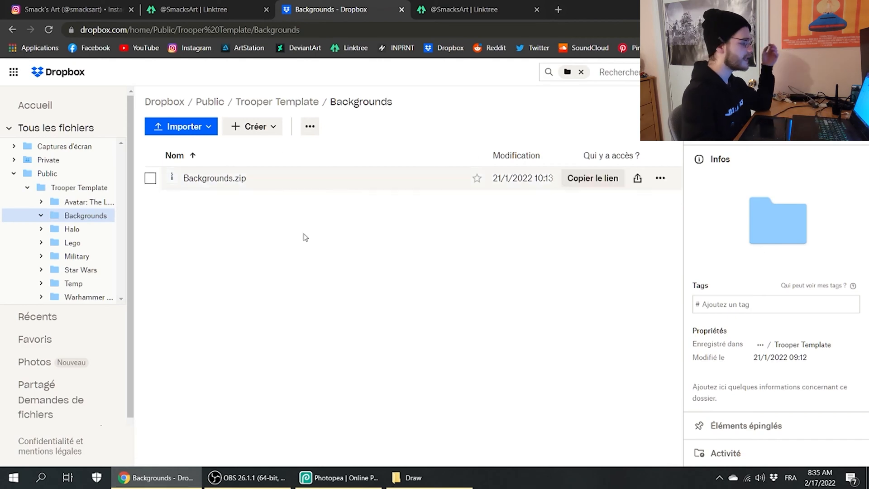
{"action": "left_click", "coordinate": [338, 477]}
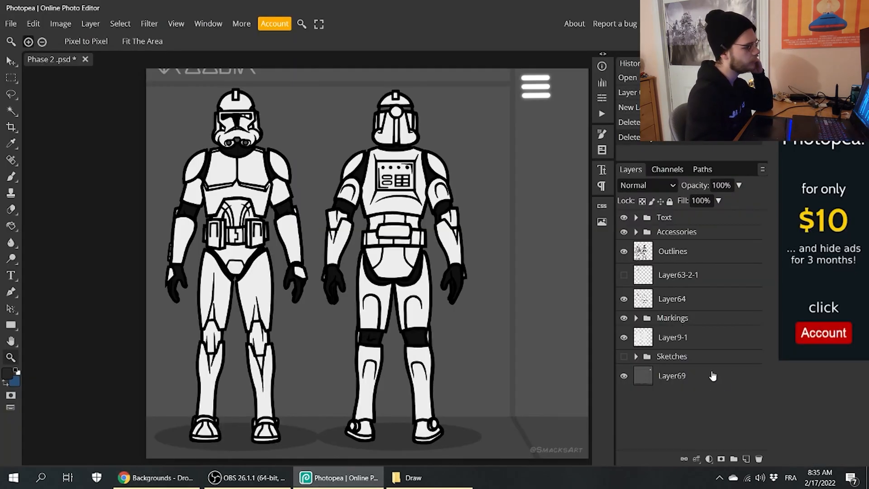
- Open Mustafar.png from the Backgrounds folder and paste it into the Phase 2 template
{"action": "left_click", "coordinate": [10, 23]}
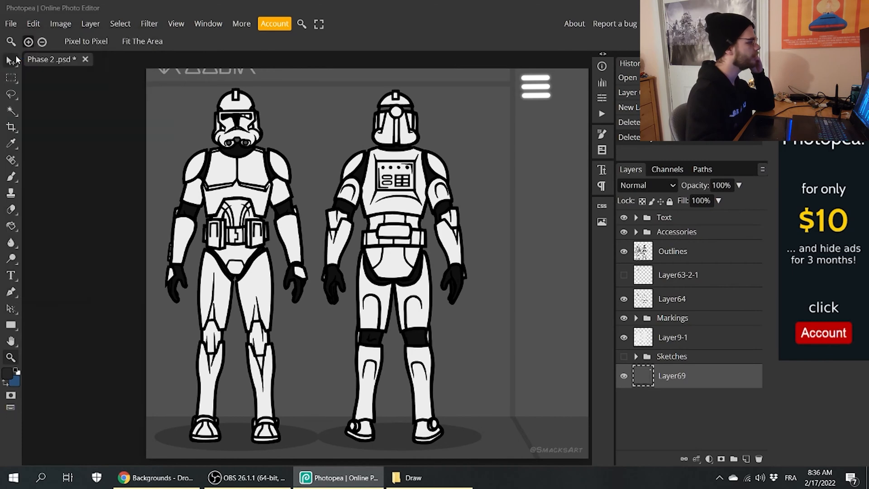
{"action": "left_click", "coordinate": [10, 23]}
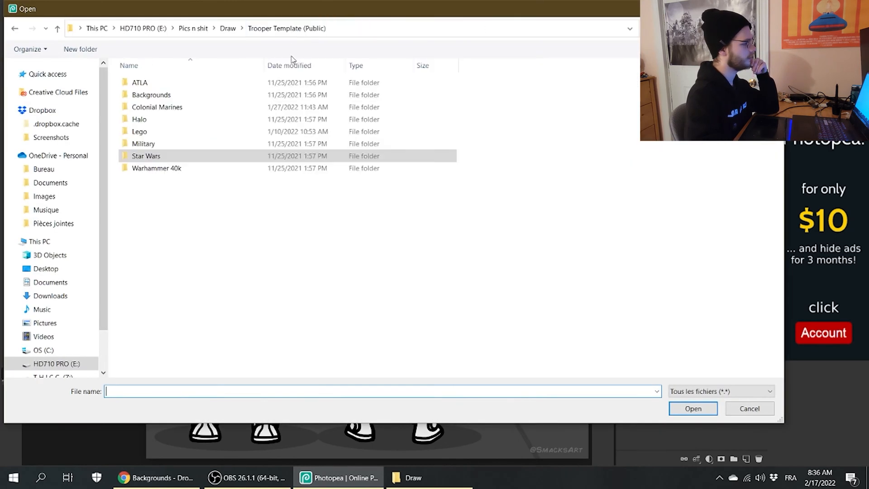
{"action": "double_click", "coordinate": [146, 156]}
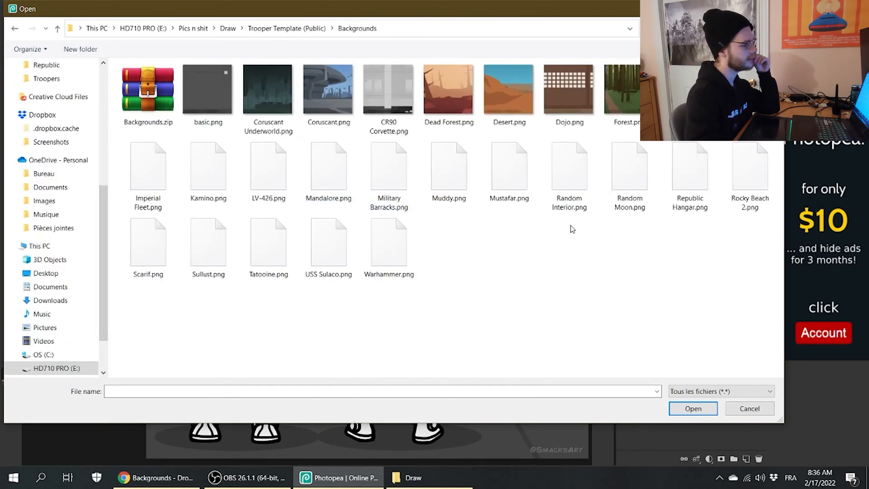
{"action": "left_click", "coordinate": [508, 166]}
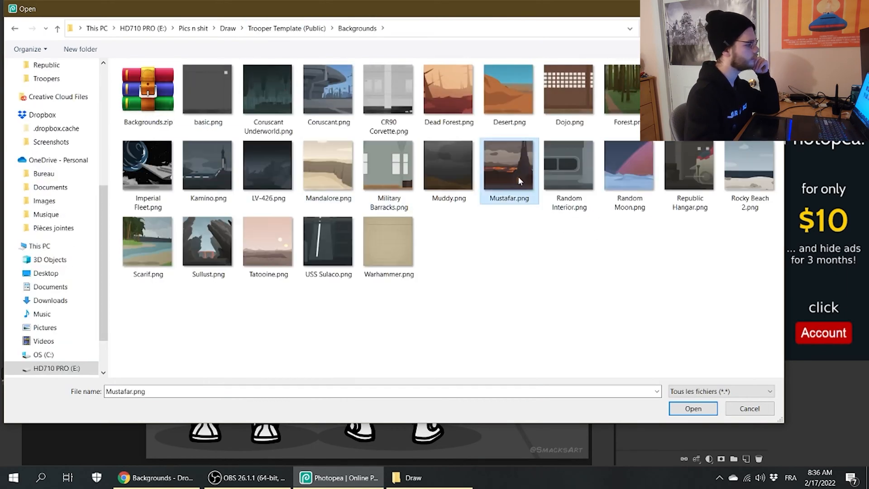
{"action": "left_click", "coordinate": [691, 408]}
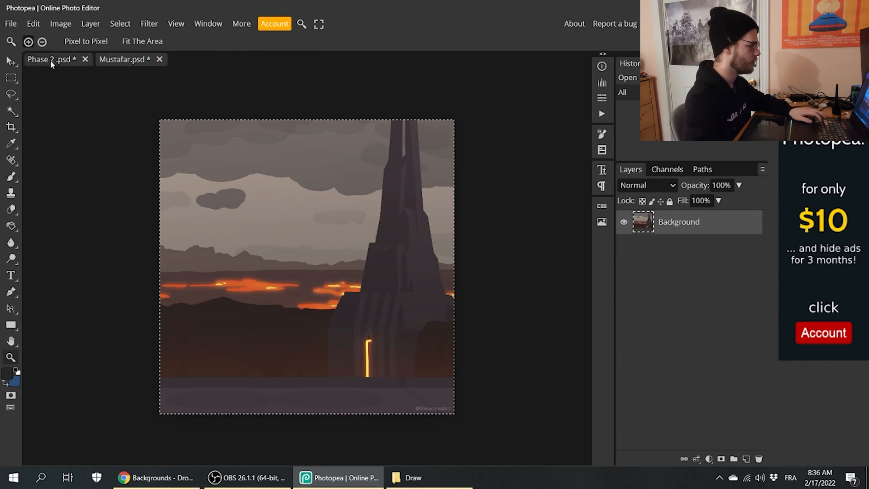
{"action": "left_click", "coordinate": [50, 60]}
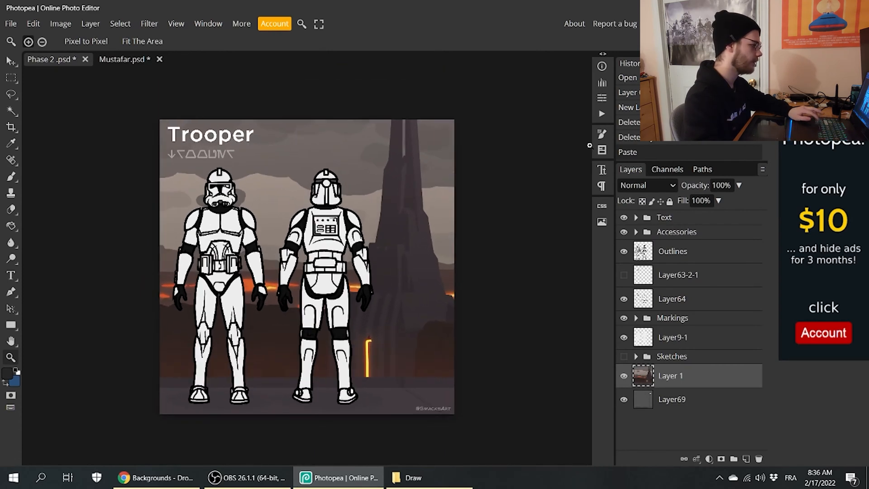
{"action": "left_click", "coordinate": [671, 399]}
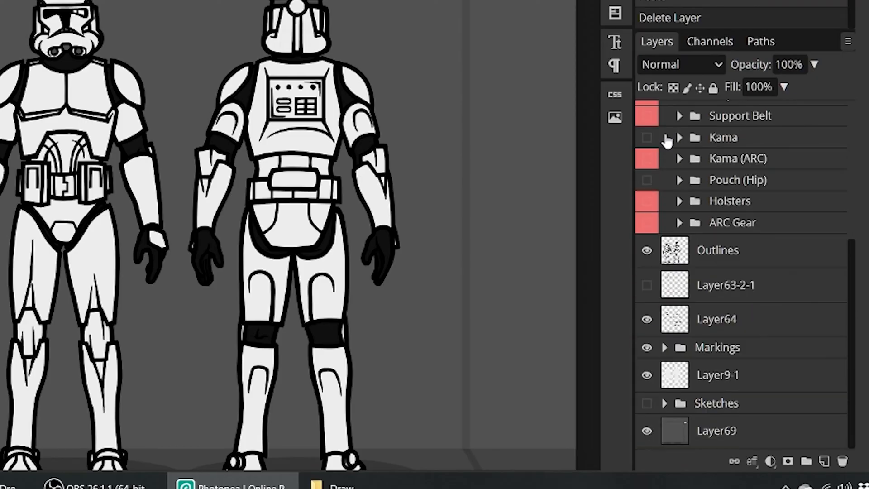
- Toggle the Kama visibility and show the shoulder antenna on both troopers
{"action": "left_click", "coordinate": [664, 132]}
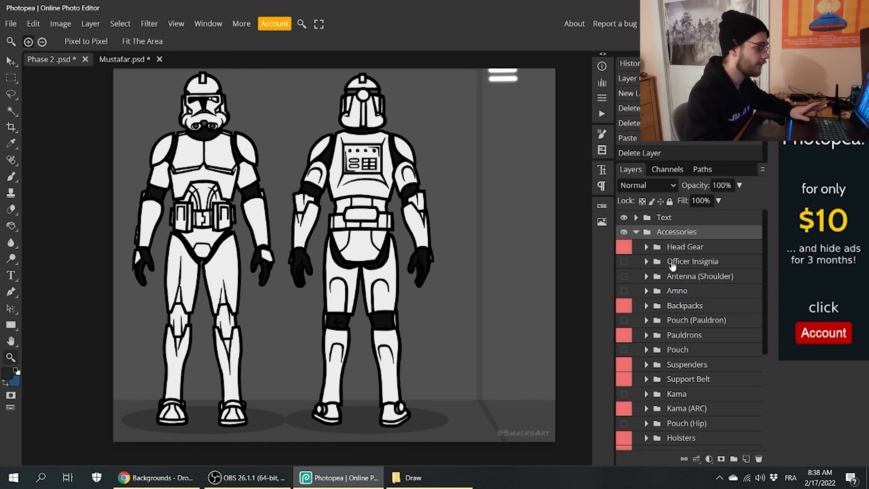
{"action": "left_click", "coordinate": [691, 261]}
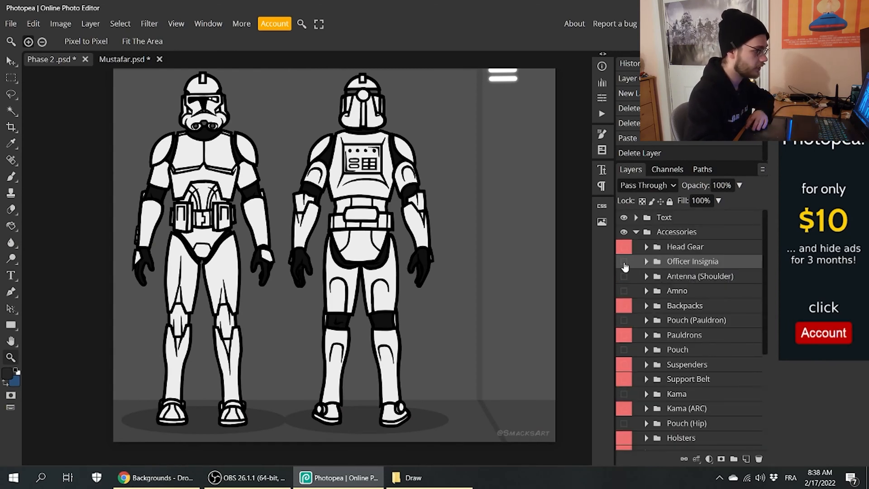
{"action": "left_click", "coordinate": [623, 261]}
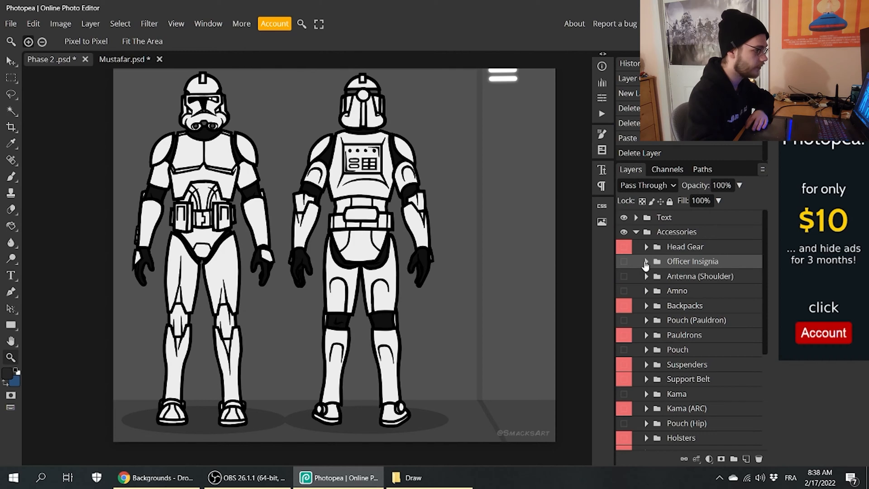
{"action": "mouse_move", "coordinate": [638, 279]}
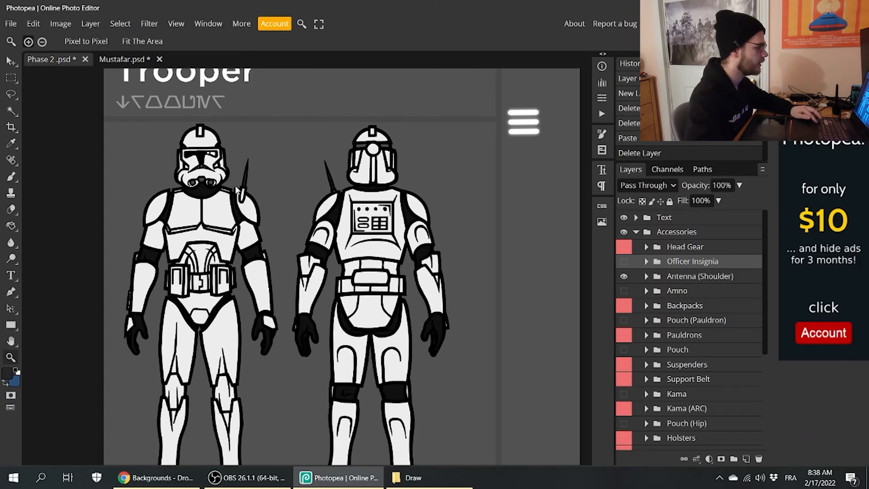
- Expand the Kama group to view its two layers, then collapse it
{"action": "scroll", "scroll_direction": "down", "scroll_amount": 3}
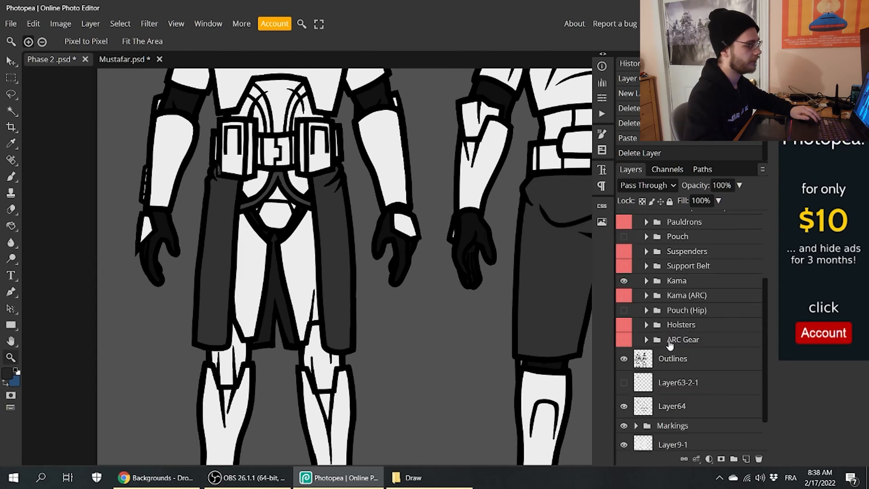
{"action": "mouse_move", "coordinate": [649, 282]}
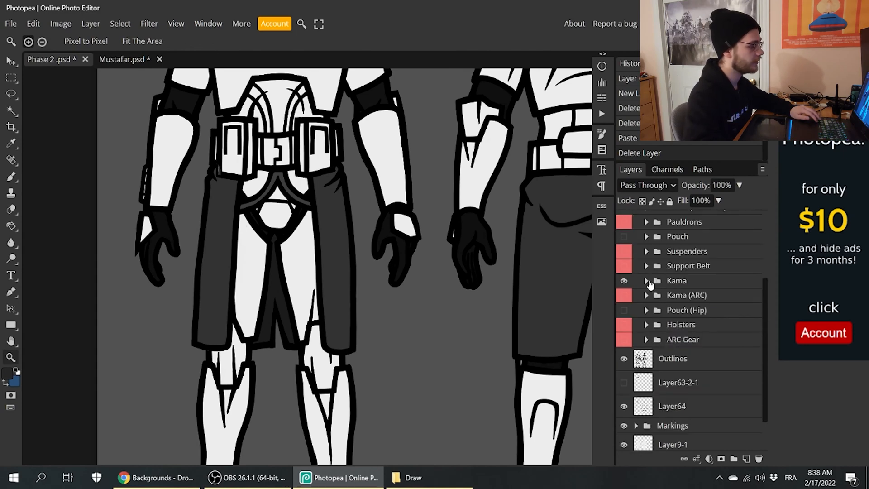
{"action": "left_click", "coordinate": [646, 280]}
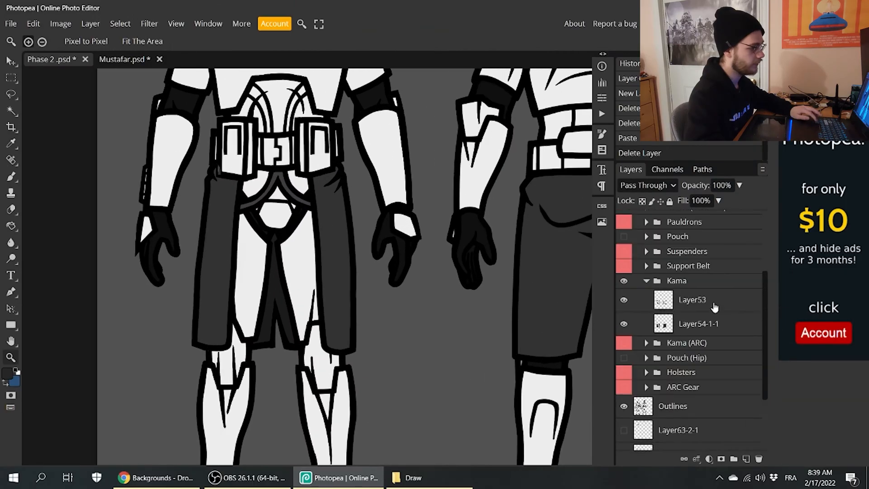
{"action": "left_click", "coordinate": [691, 299]}
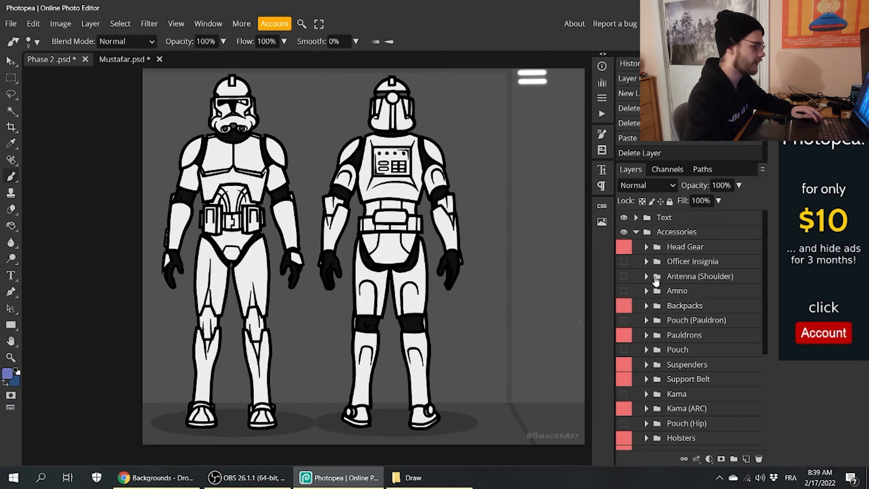
{"action": "left_click", "coordinate": [646, 275]}
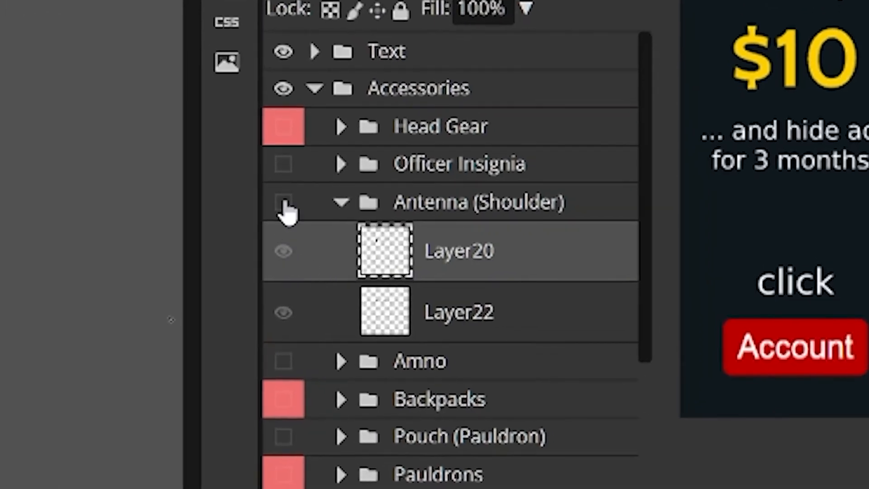
{"action": "left_click", "coordinate": [283, 202]}
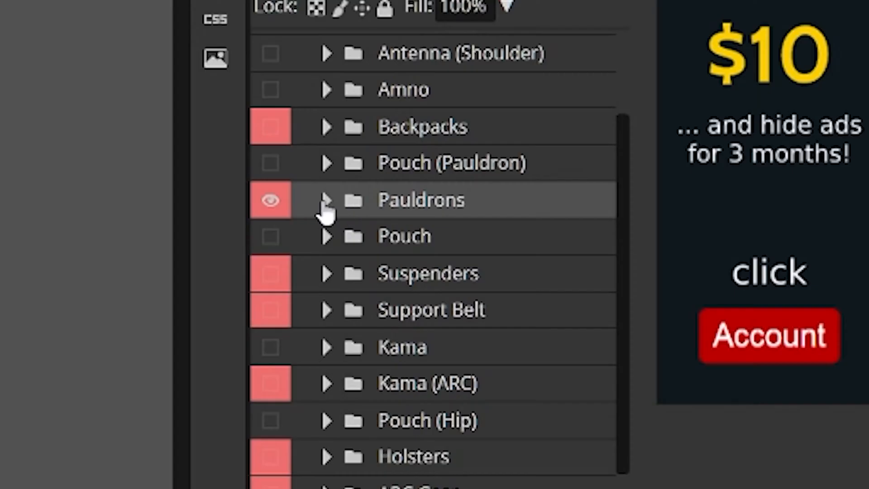
{"action": "left_click", "coordinate": [326, 200]}
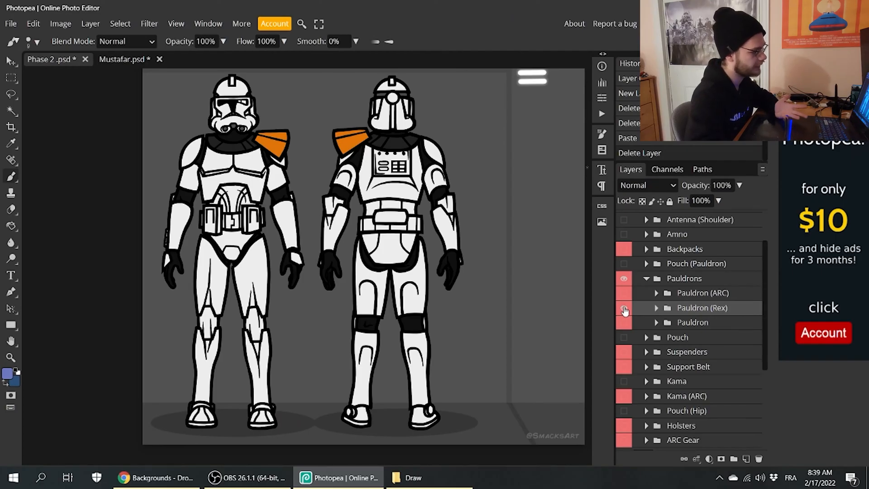
{"action": "left_click", "coordinate": [623, 307]}
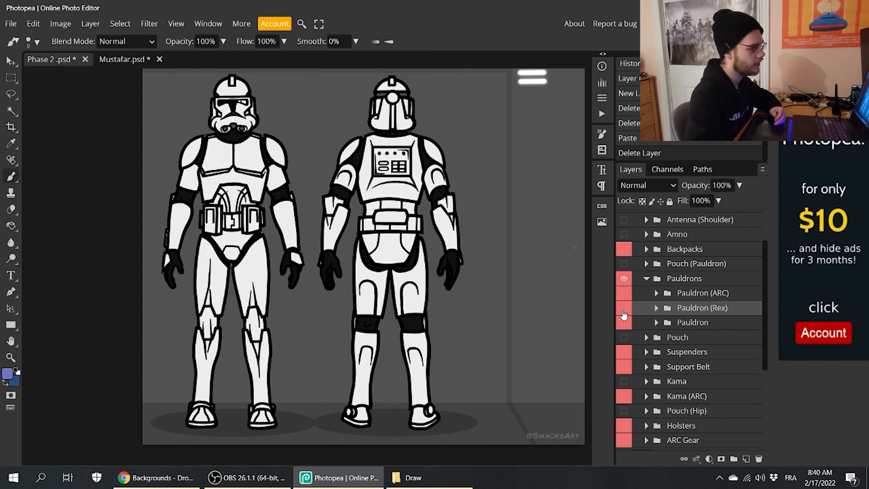
{"action": "mouse_move", "coordinate": [657, 297]}
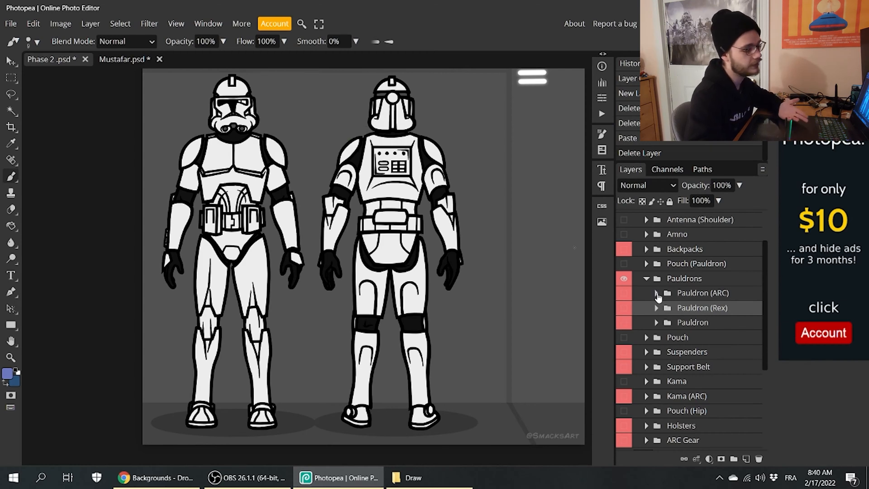
{"action": "left_click", "coordinate": [656, 292]}
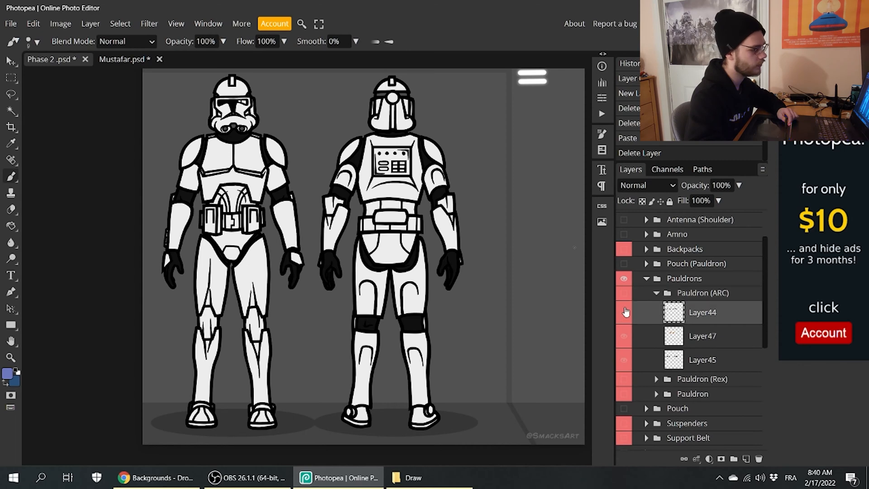
{"action": "left_click", "coordinate": [656, 293]}
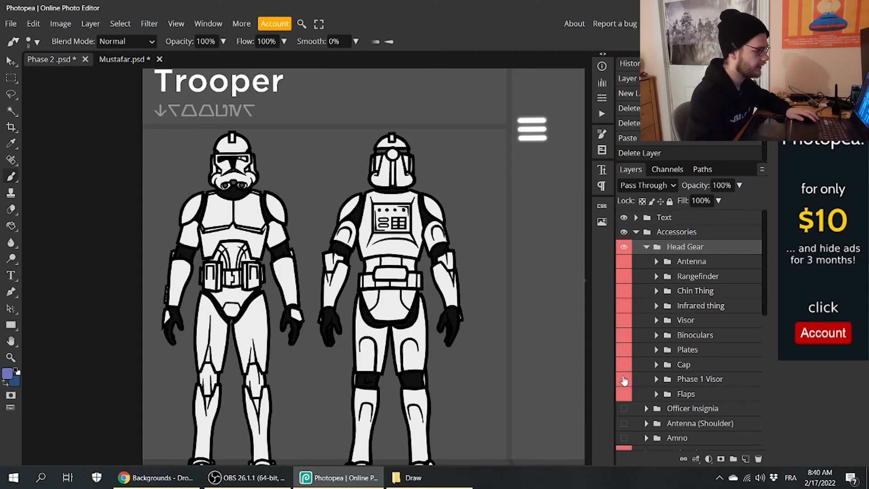
{"action": "left_click", "coordinate": [646, 247]}
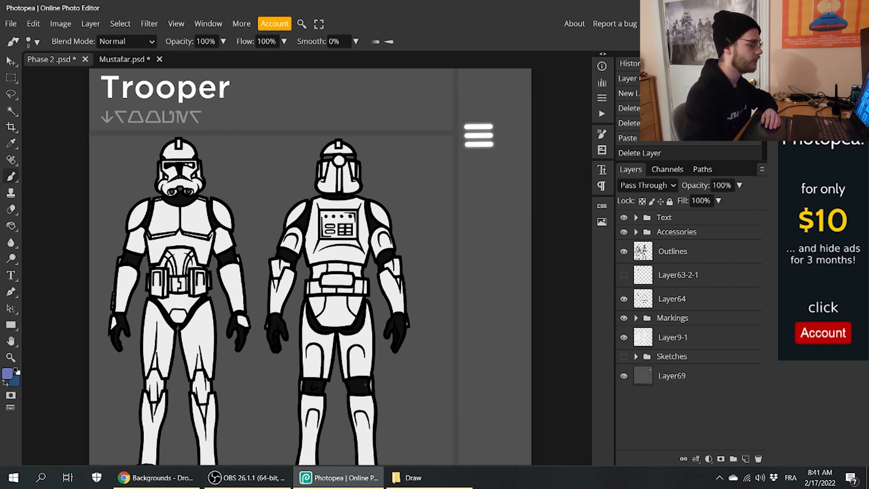
- Close Mustafar and Phase 2, open Stormtrooper.psd and expand its Accessories group
{"action": "left_click", "coordinate": [159, 59]}
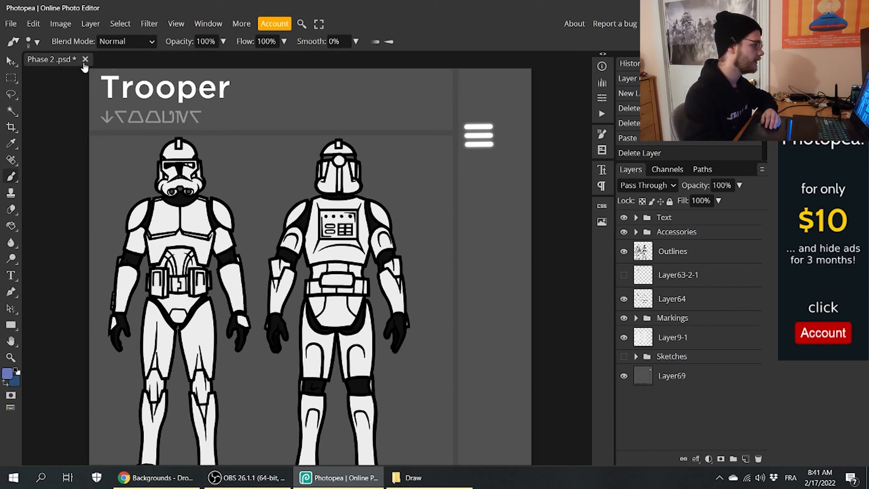
{"action": "left_click", "coordinate": [85, 59]}
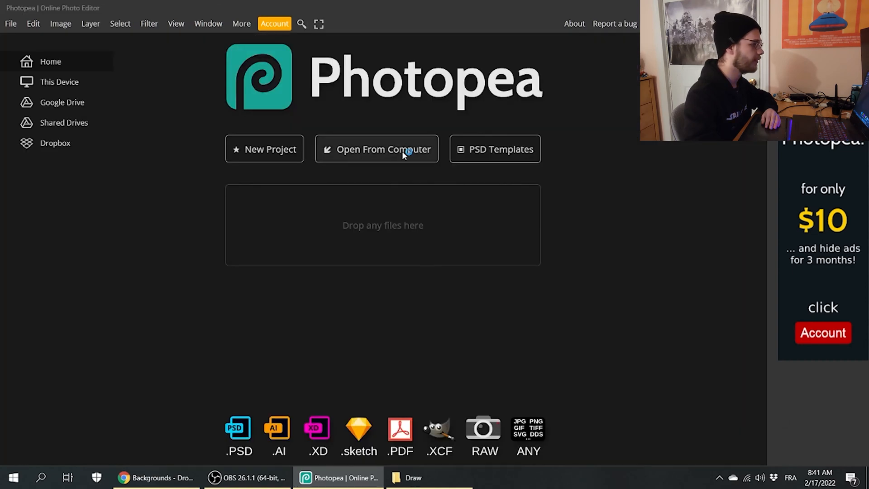
{"action": "left_click", "coordinate": [383, 149]}
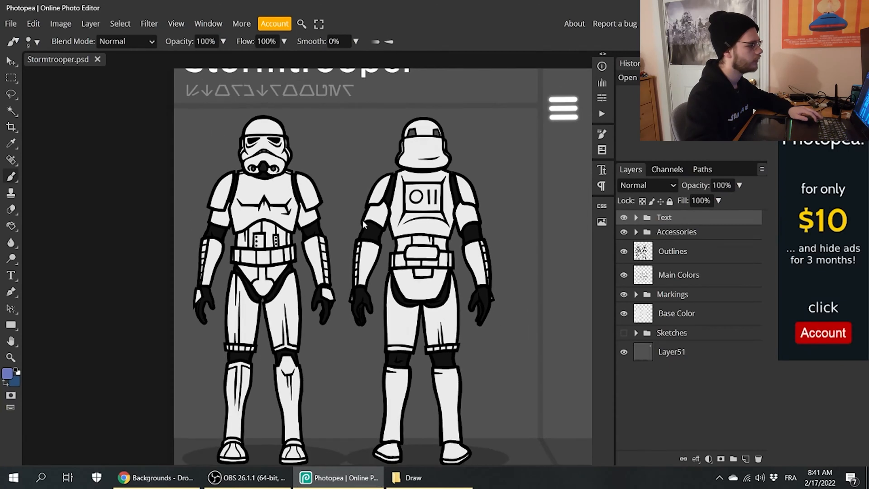
{"action": "left_click", "coordinate": [635, 217]}
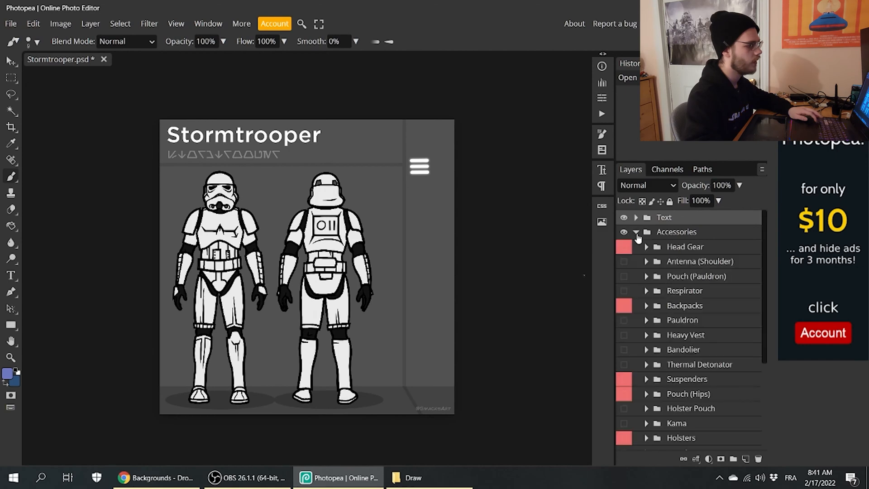
{"action": "left_click", "coordinate": [623, 247]}
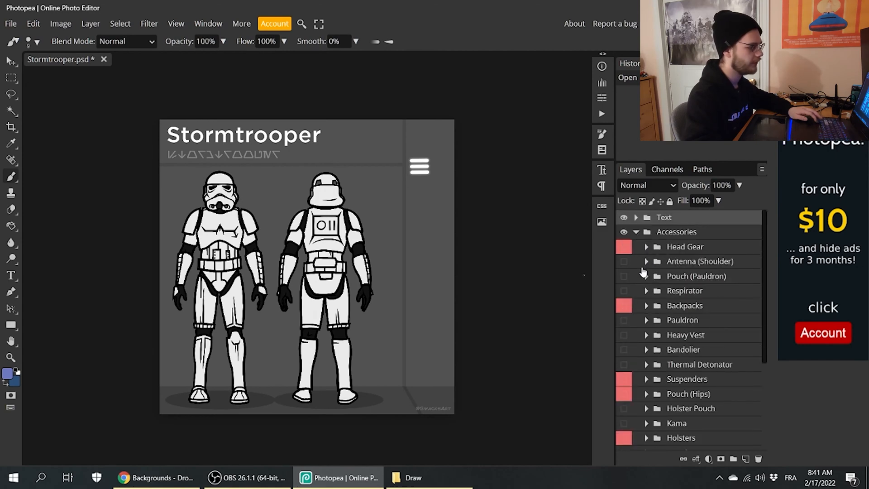
{"action": "scroll", "scroll_direction": "down", "scroll_amount": 3}
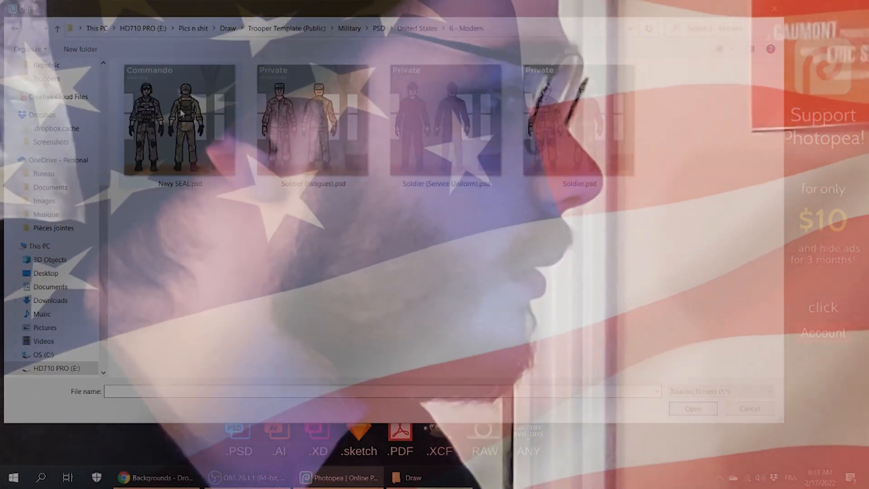
- Open Navy SEAL.psd from Military > PSD > United States > 6 - Modern
{"action": "double_click", "coordinate": [179, 119]}
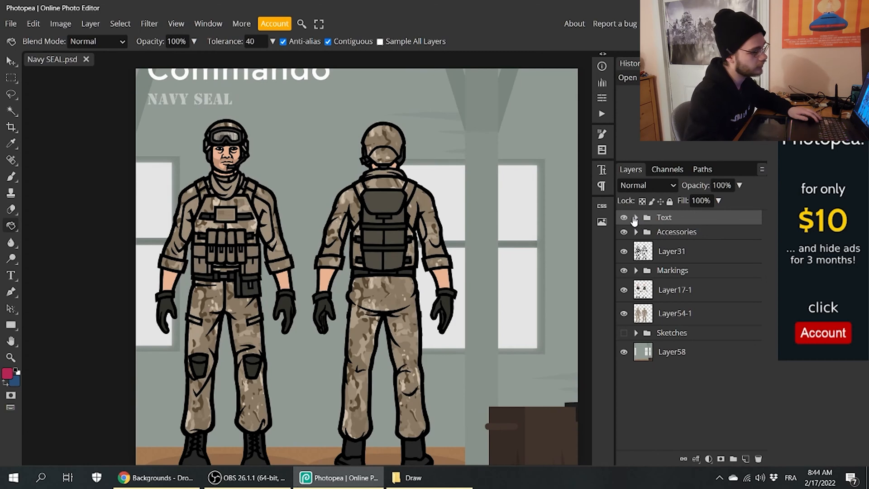
- Expand the Text folder in the Navy SEAL template's Layers panel
{"action": "left_click", "coordinate": [635, 216]}
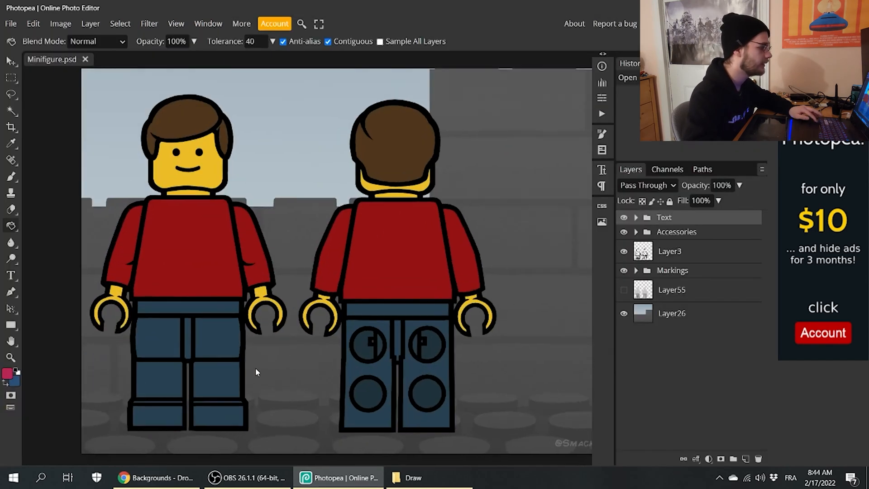
- Expand the Minifigure's Accessories group to list Hair, Oxygen Tanks and Space Helmet
{"action": "left_click", "coordinate": [636, 217]}
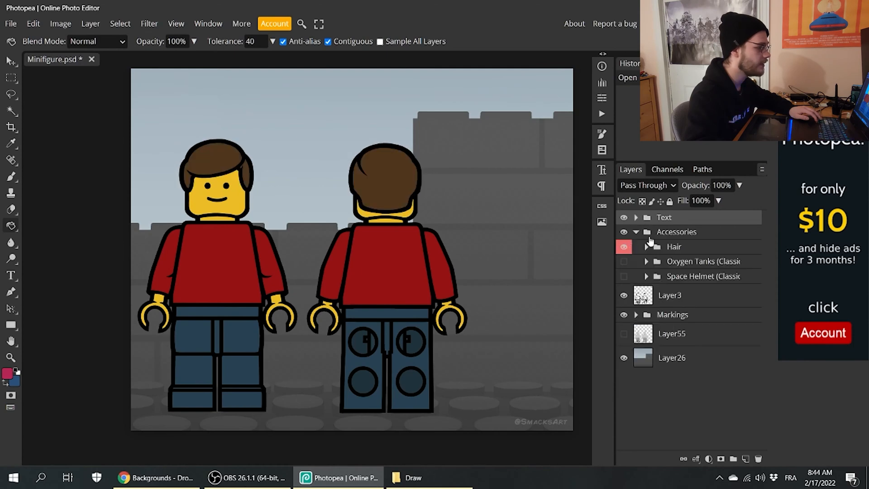
{"action": "left_click", "coordinate": [635, 232]}
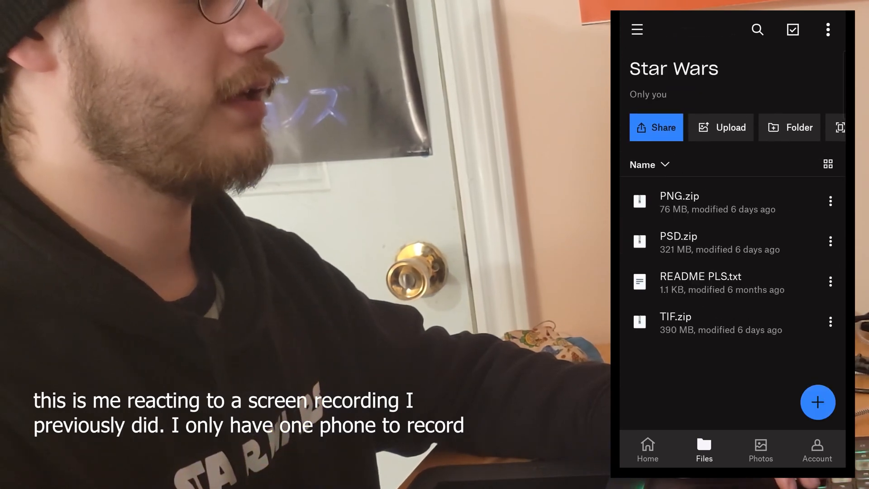
- Download PSD.zip and extract it into a PSD folder under Download
{"action": "left_click", "coordinate": [830, 241]}
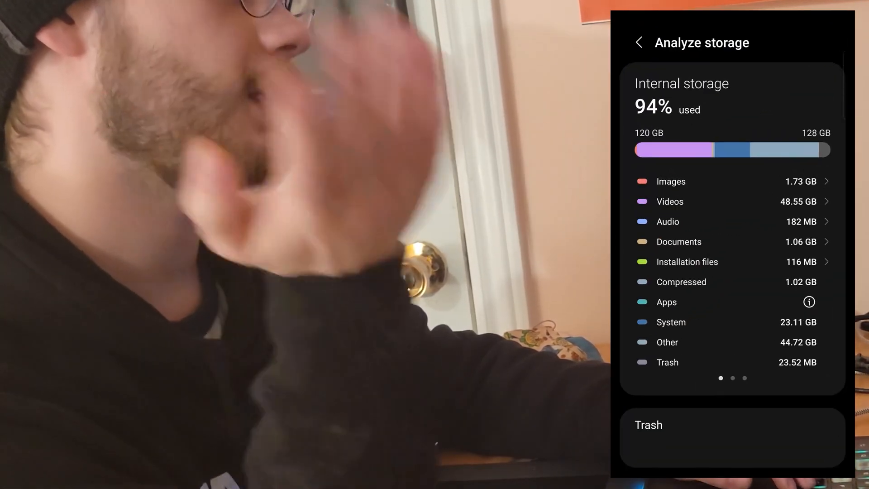
{"action": "left_click", "coordinate": [638, 42]}
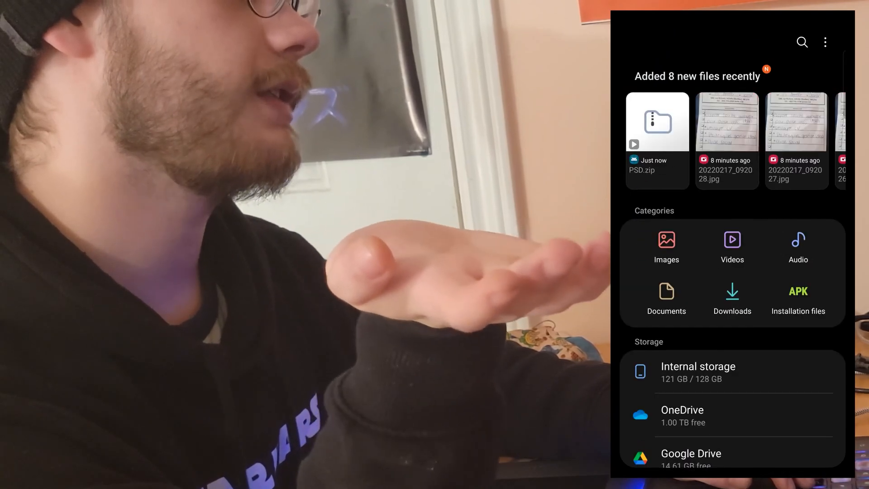
{"action": "left_click", "coordinate": [731, 298]}
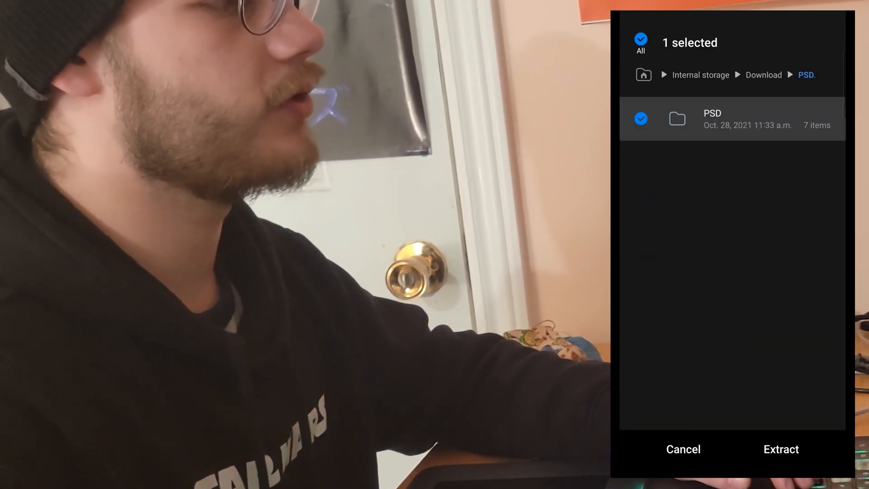
{"action": "left_click", "coordinate": [779, 449]}
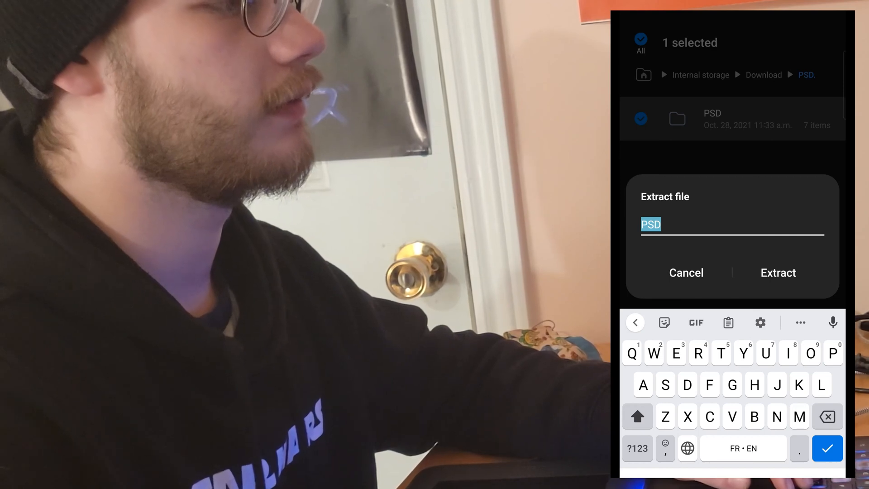
{"action": "left_click", "coordinate": [777, 272]}
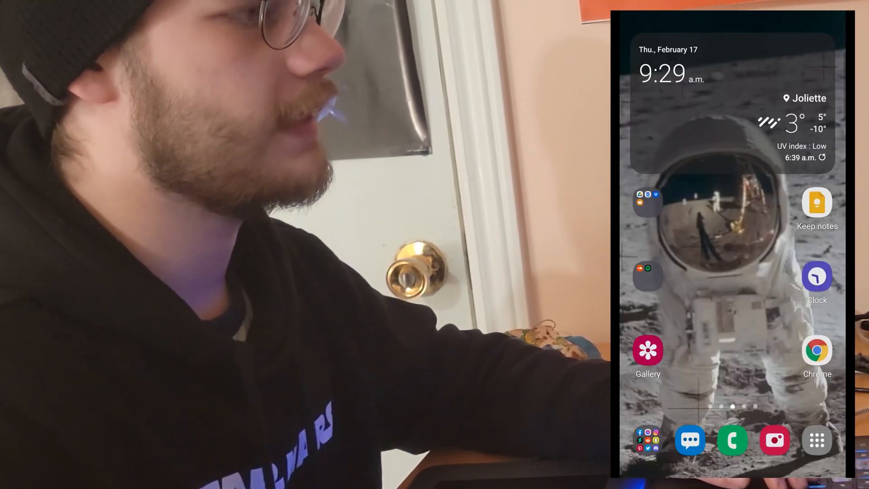
- Open a trooper template from the extracted PSD files through the phone's file picker
{"action": "left_click", "coordinate": [817, 350]}
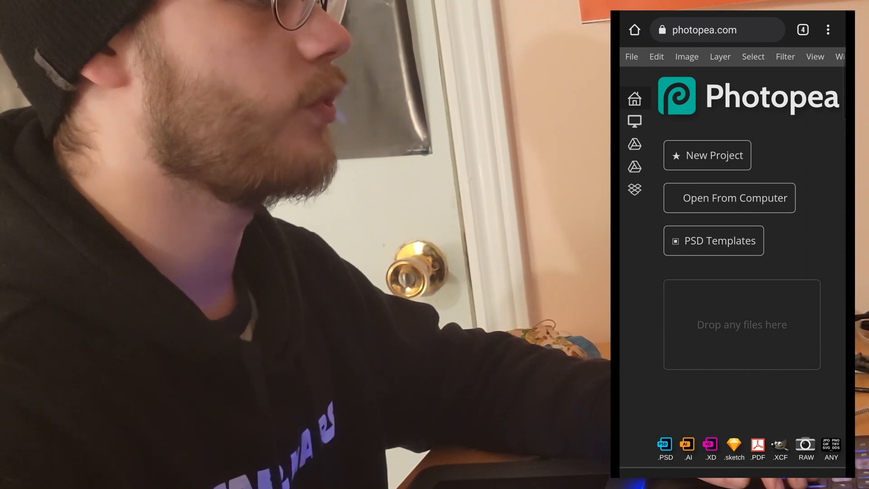
{"action": "left_click", "coordinate": [728, 197]}
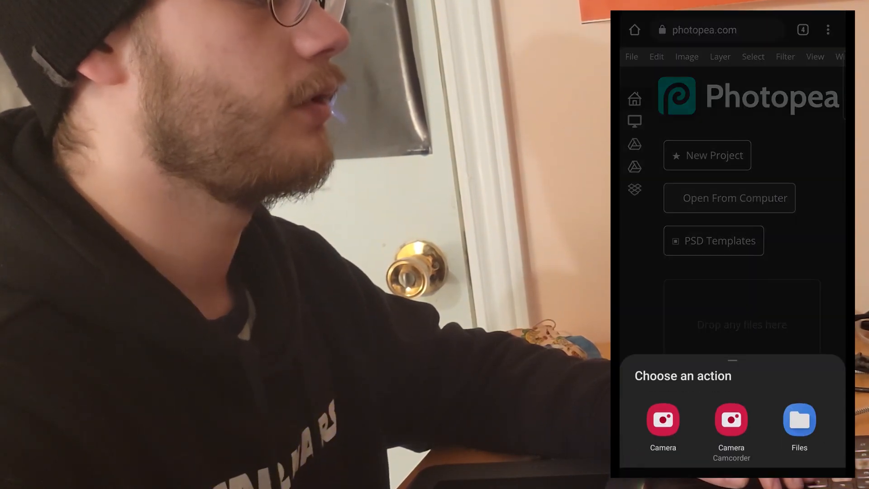
{"action": "left_click", "coordinate": [798, 426]}
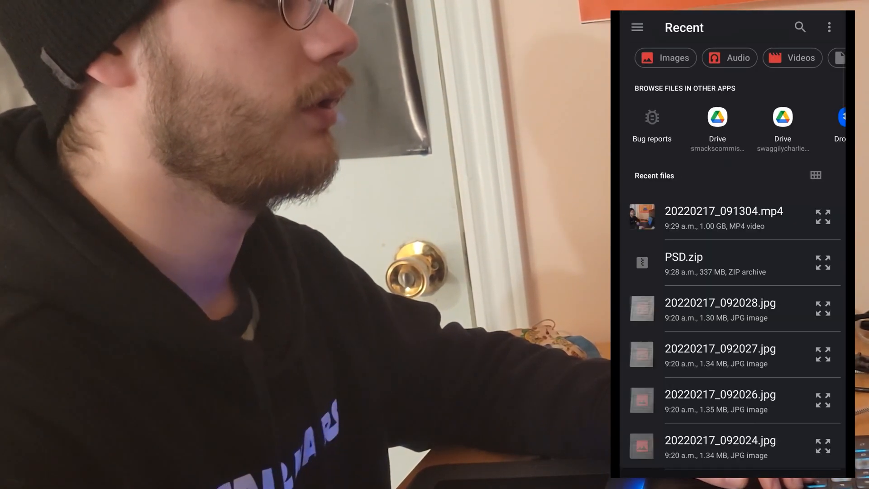
{"action": "left_click", "coordinate": [637, 27]}
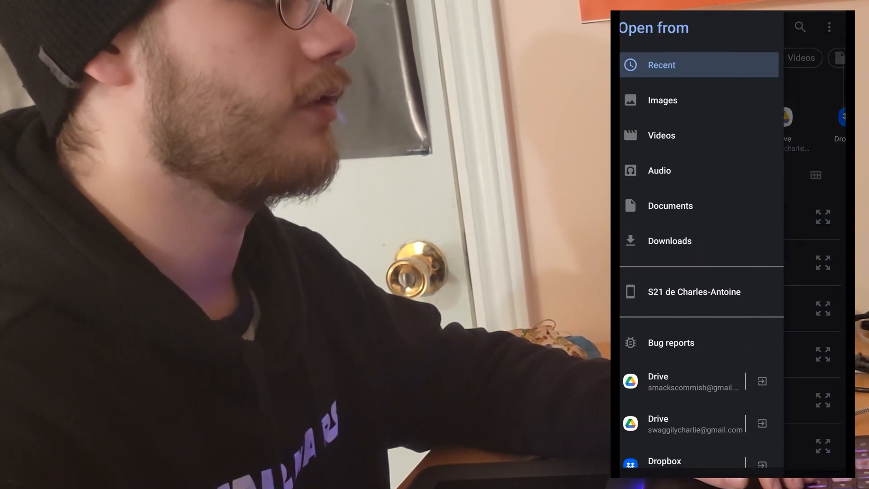
{"action": "left_click", "coordinate": [669, 240]}
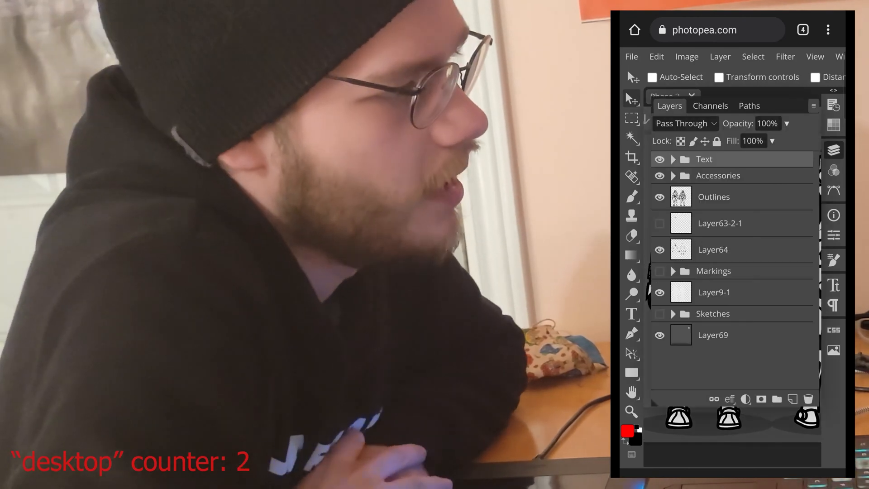
- Browse the Text and Accessories layer groups, then pick the Brush to paint the chest
{"action": "left_click", "coordinate": [673, 159]}
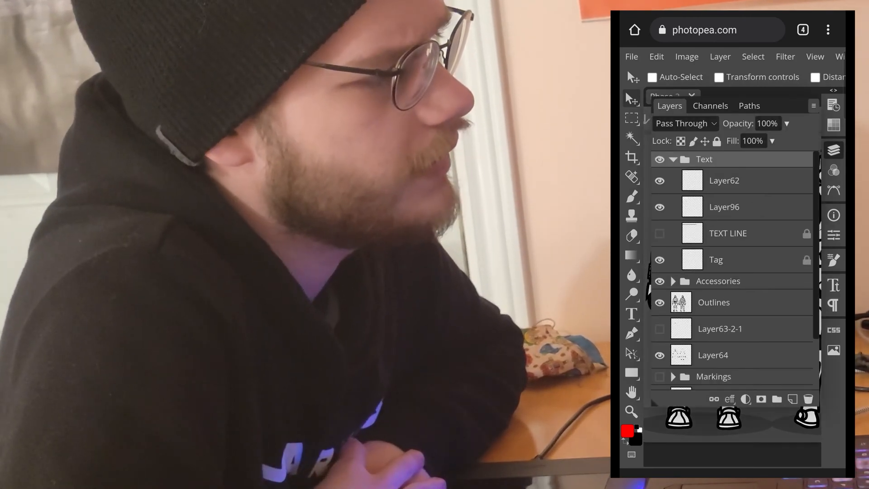
{"action": "left_click", "coordinate": [672, 158]}
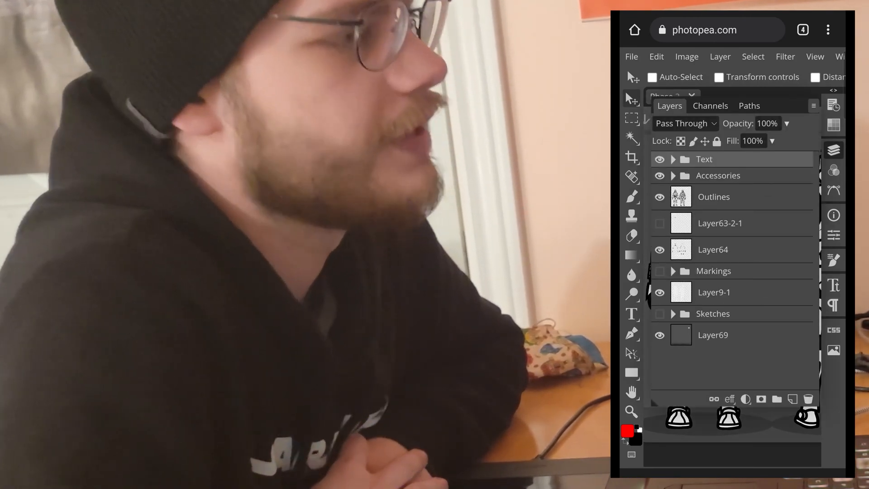
{"action": "left_click", "coordinate": [672, 175]}
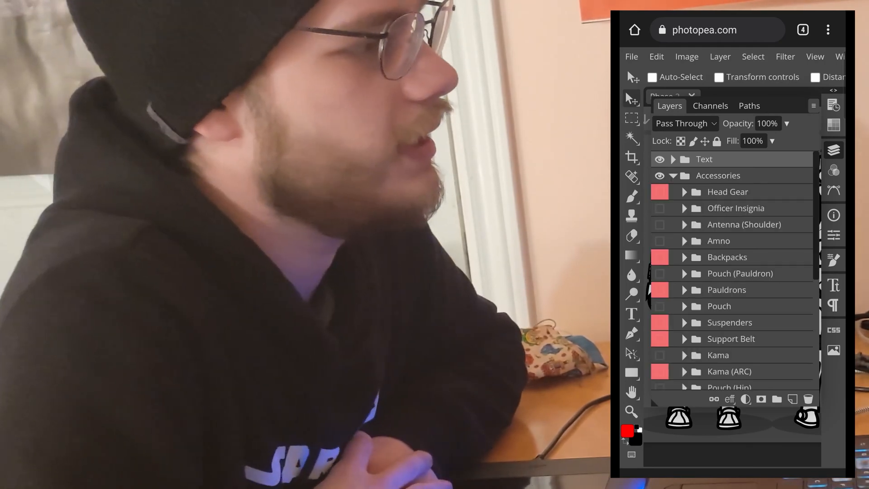
{"action": "scroll", "scroll_direction": "down", "scroll_amount": 3}
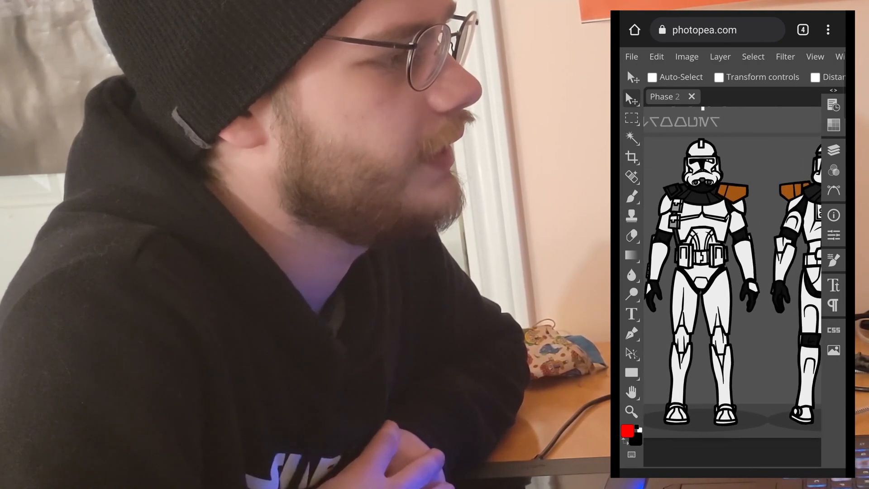
{"action": "left_click", "coordinate": [832, 150]}
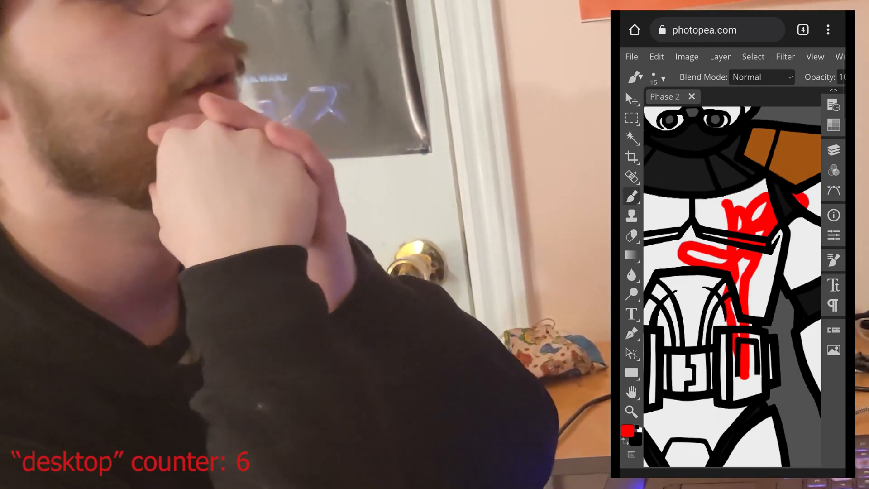
- Export the clean Phase 2 template as a 294.65 KB PNG download
{"action": "left_click", "coordinate": [833, 149]}
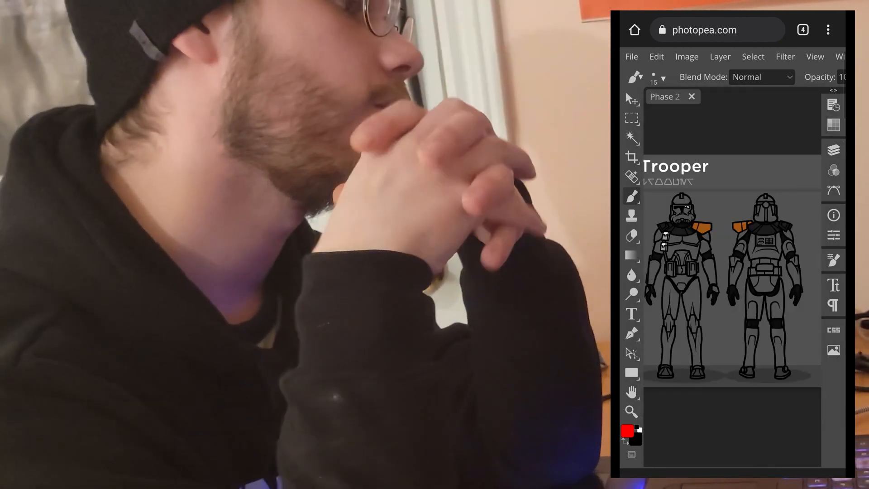
{"action": "left_click", "coordinate": [630, 57]}
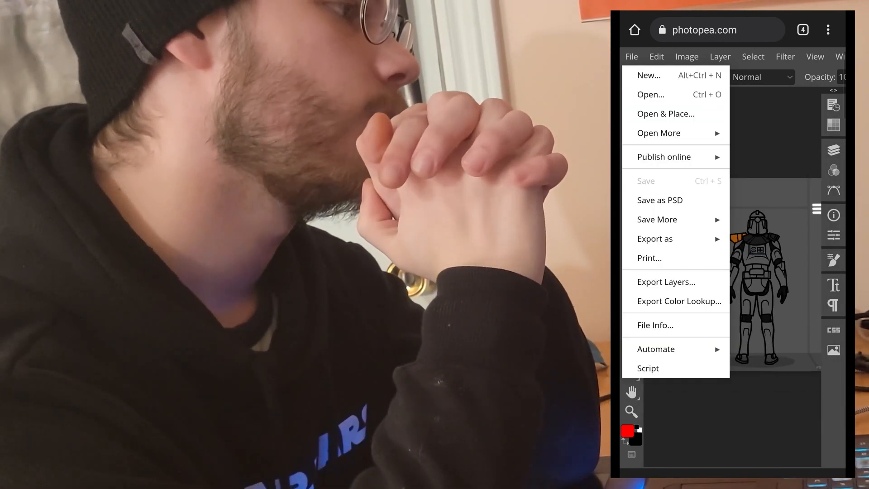
{"action": "left_click", "coordinate": [655, 239]}
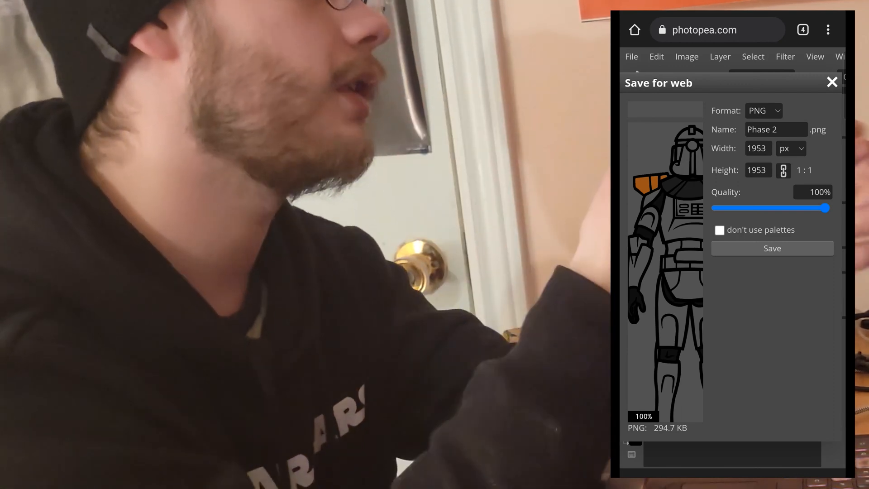
{"action": "left_click", "coordinate": [771, 248]}
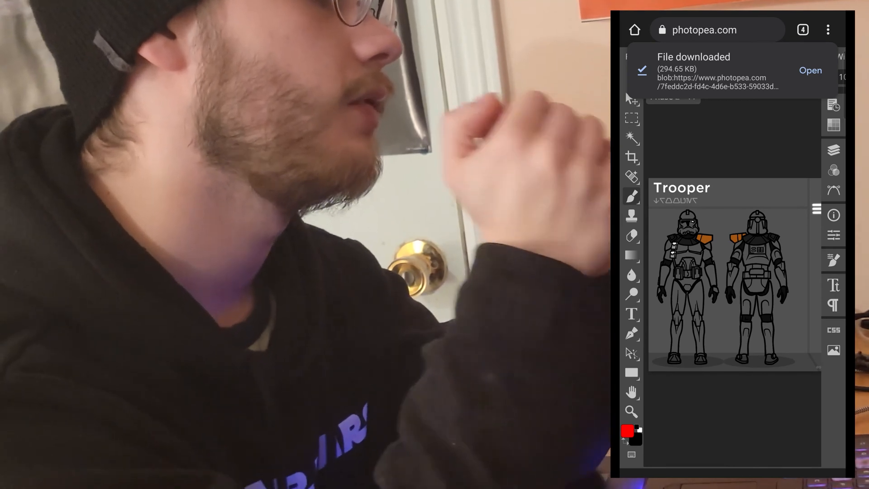
{"action": "scroll", "scroll_direction": "down", "scroll_amount": 3}
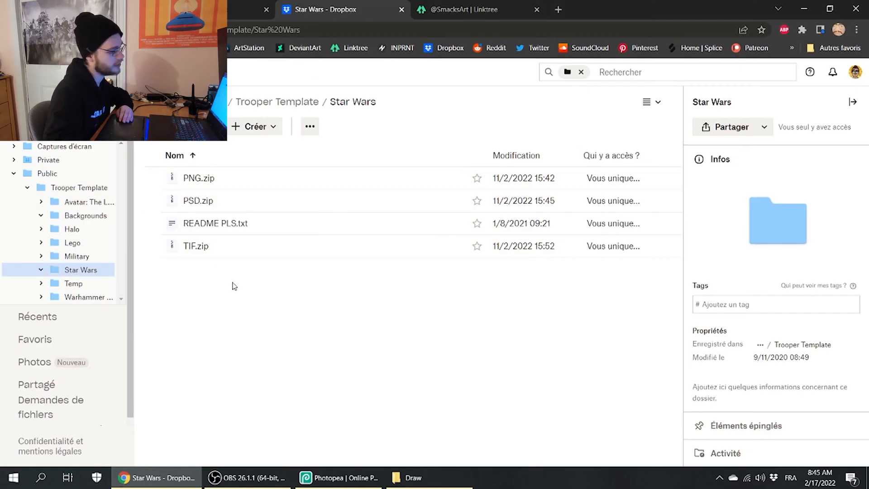
- Open the Trooper Template folder from Draw and close the SketchBook document at the save prompt
{"action": "left_click", "coordinate": [412, 477]}
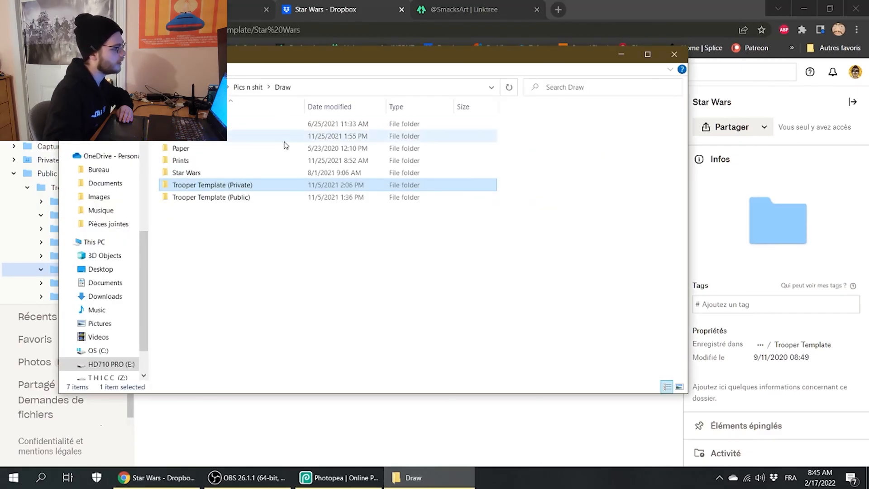
{"action": "double_click", "coordinate": [212, 184]}
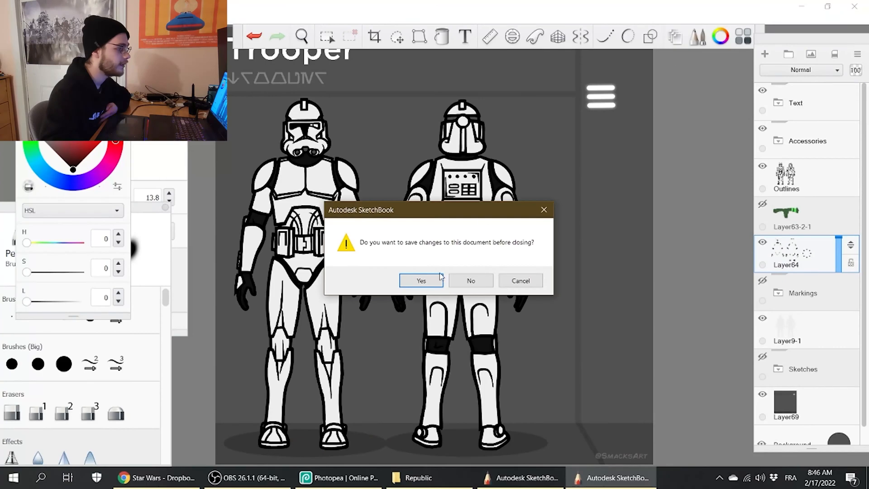
{"action": "left_click", "coordinate": [470, 280]}
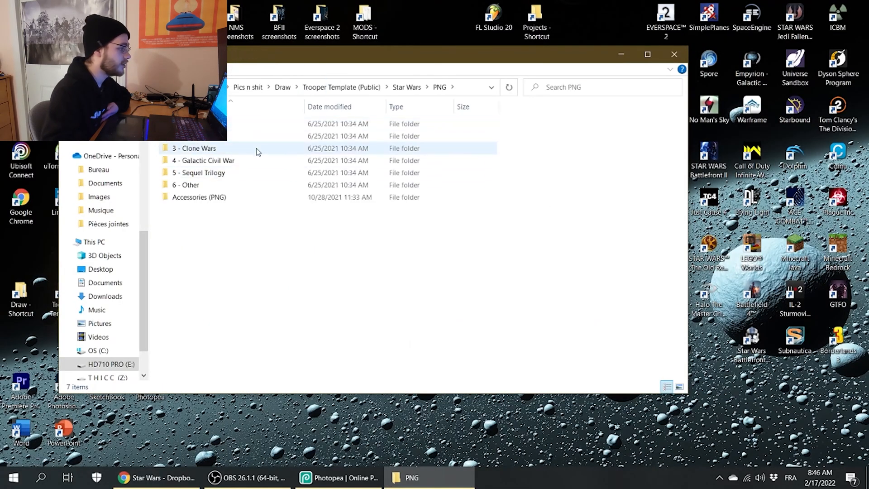
- Open 3 - Clone Wars and browse the Republic trooper PNG thumbnails
{"action": "double_click", "coordinate": [221, 148]}
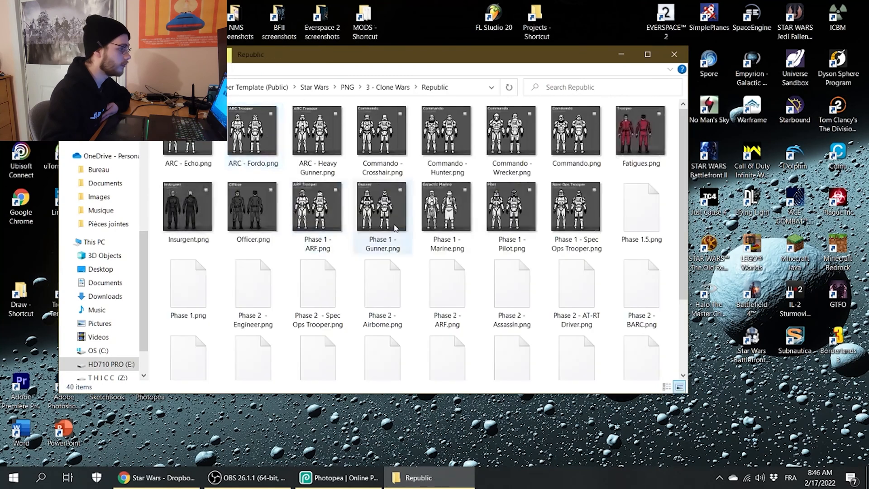
{"action": "scroll", "scroll_direction": "down", "scroll_amount": 3}
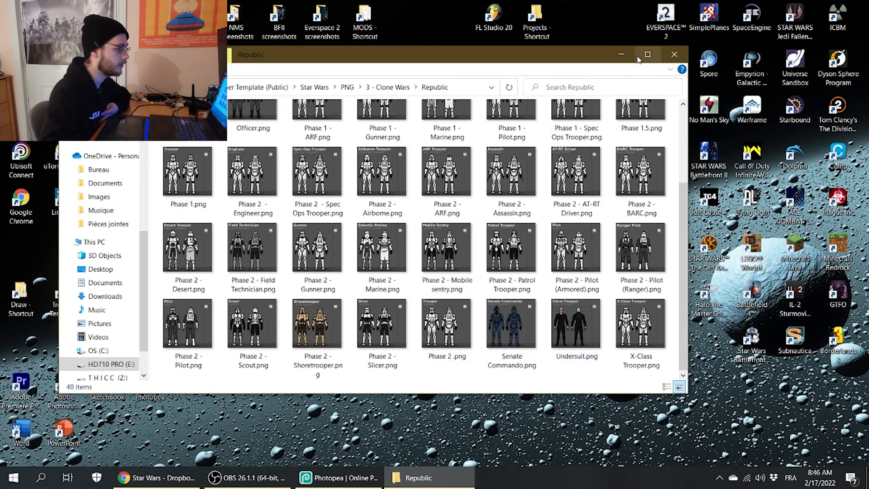
{"action": "mouse_move", "coordinate": [489, 57]}
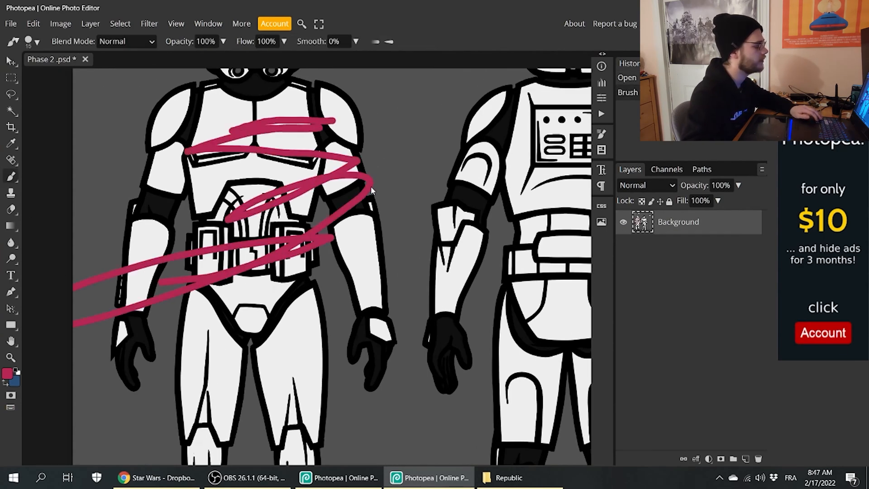
- Close the Phase 2 .psd tab and confirm OK to discard the scribble
{"action": "left_click", "coordinate": [85, 60]}
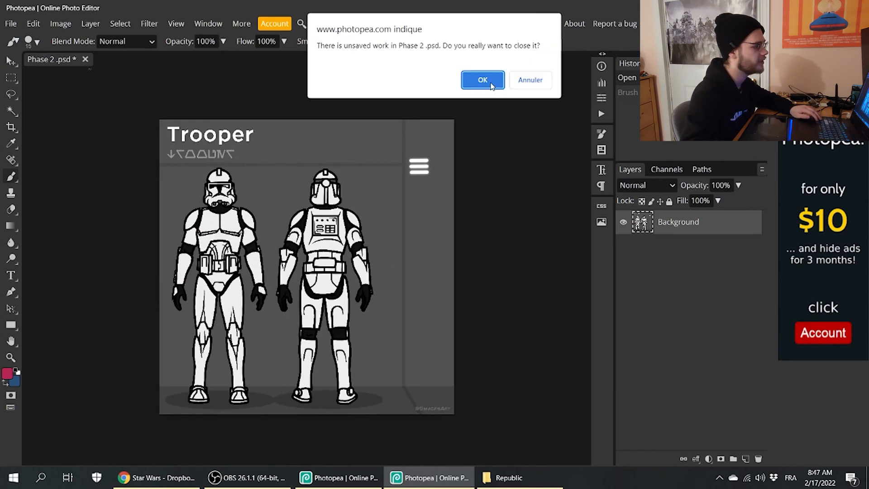
{"action": "left_click", "coordinate": [482, 79]}
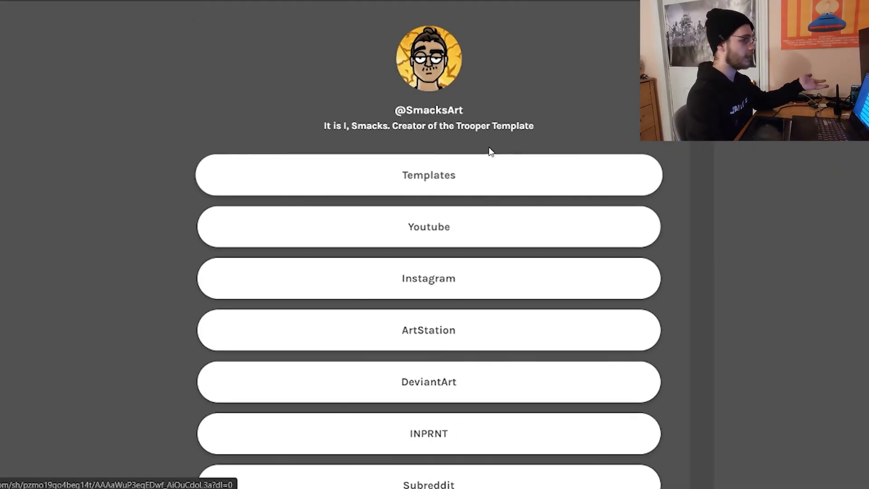
- Scroll the SmacksArt Linktree to reveal the Subreddit and Soundcloud links
{"action": "scroll", "scroll_direction": "down", "scroll_amount": 3}
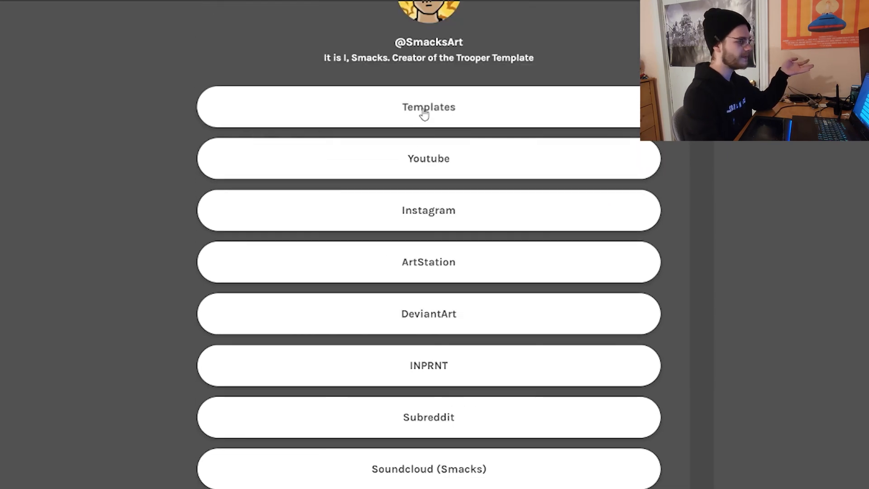
{"action": "mouse_move", "coordinate": [429, 282]}
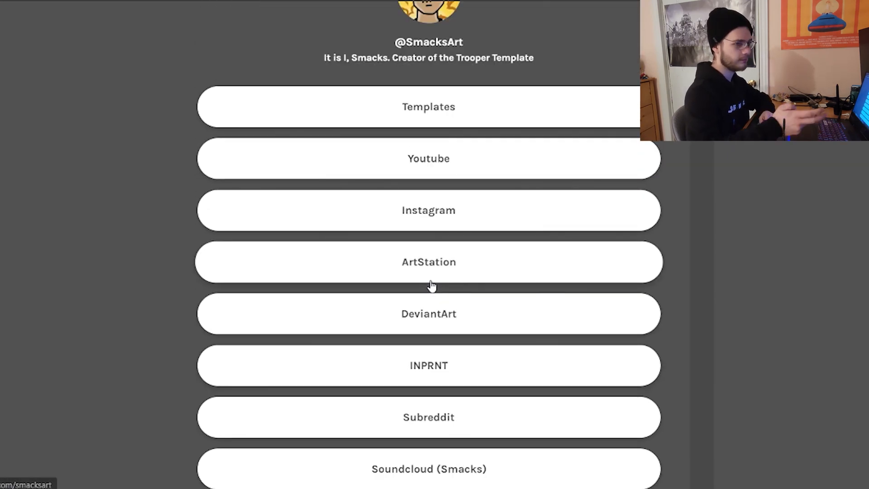